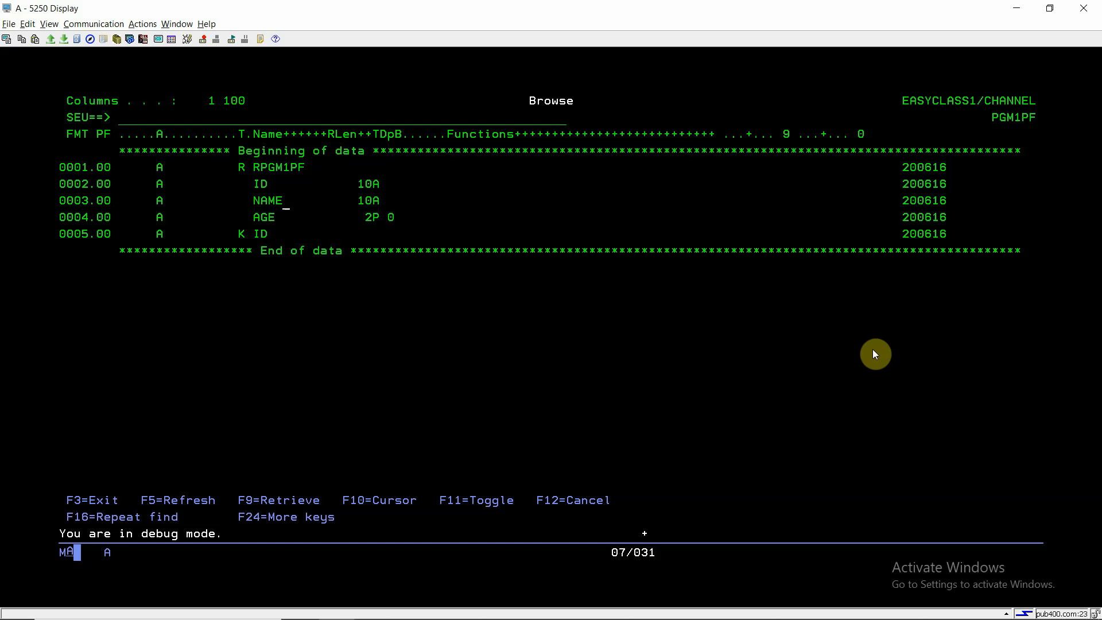
Move to the K ID key line, then exit SEU browse back to the PDM member list
key(Down)
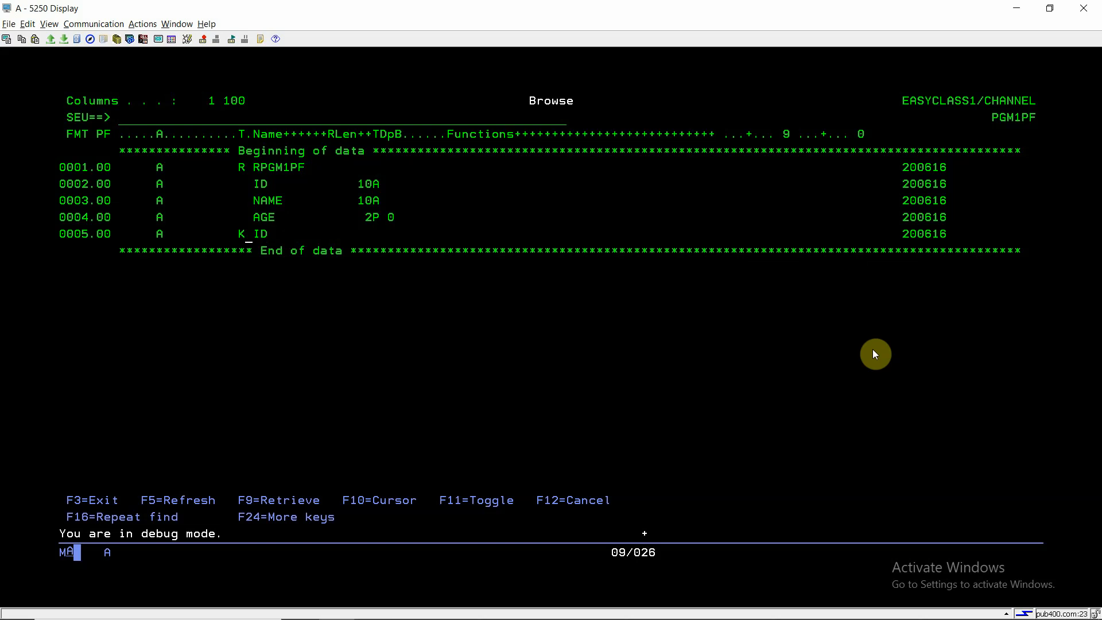
key(F3)
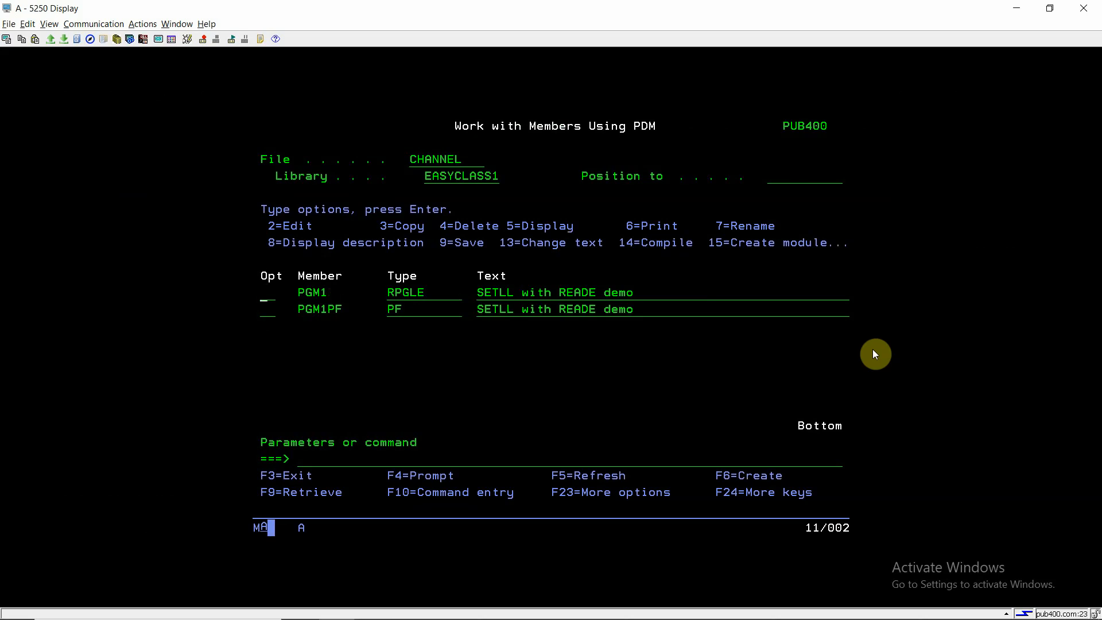
Browse PGM1 with option 5, then reopen it in SEU Edit mode
text(5)
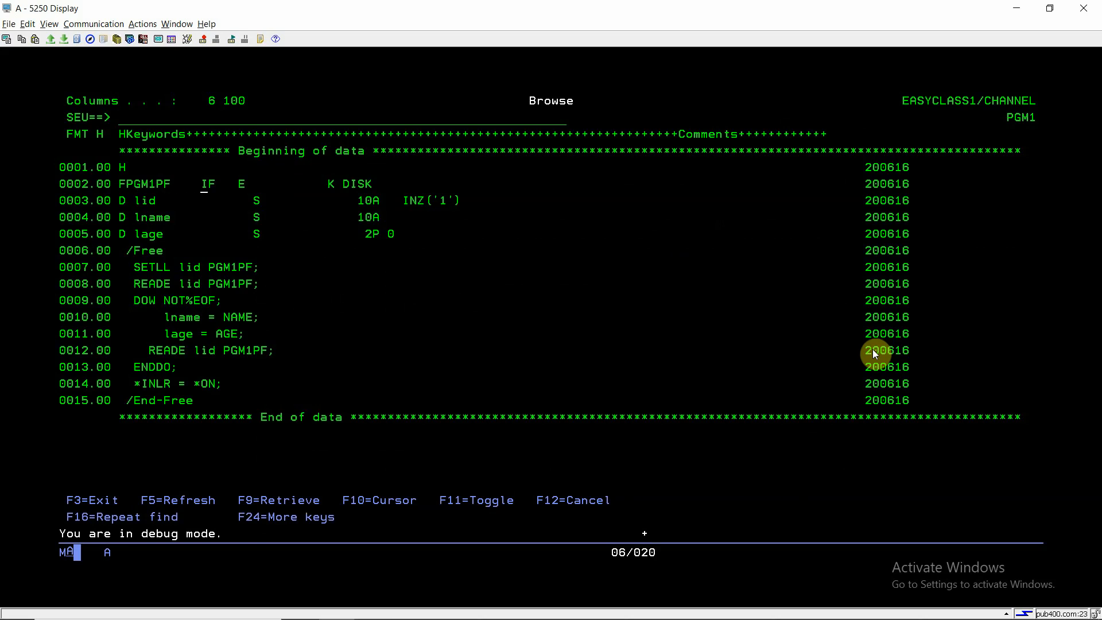
key(F3)
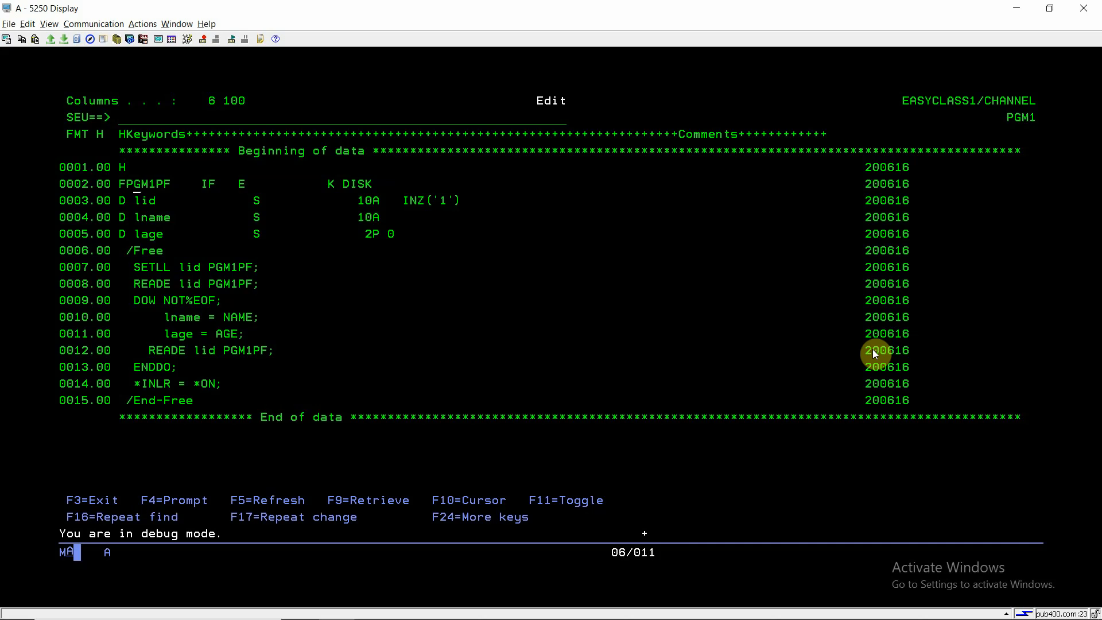
Show the FX prompt for the PGM1PF file specification line at 0002.00
key(F4)
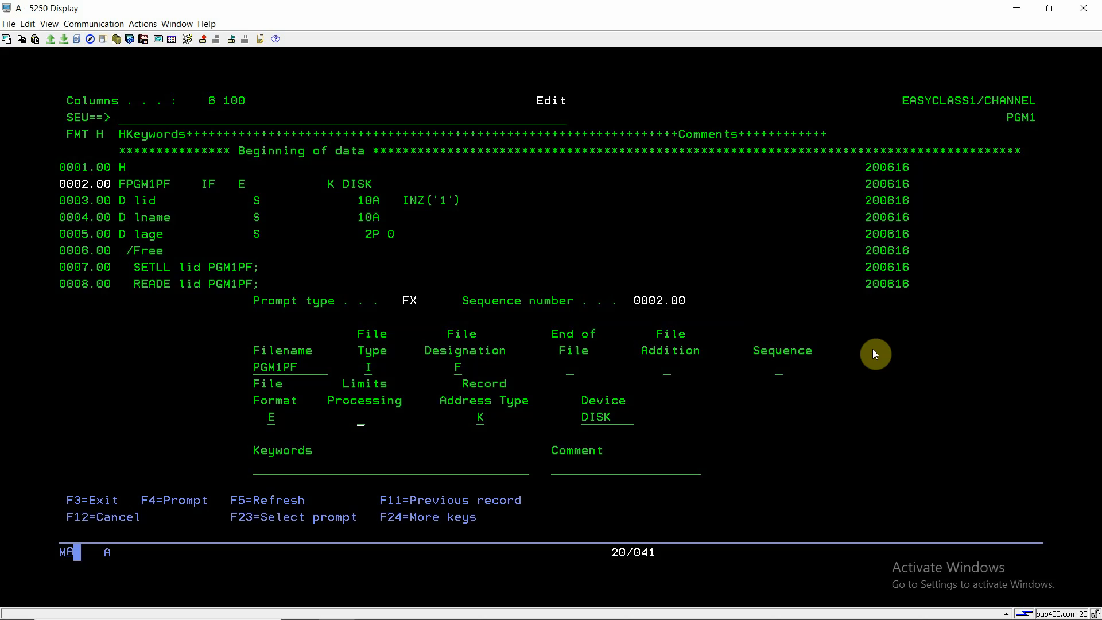
mouse_move(527, 523)
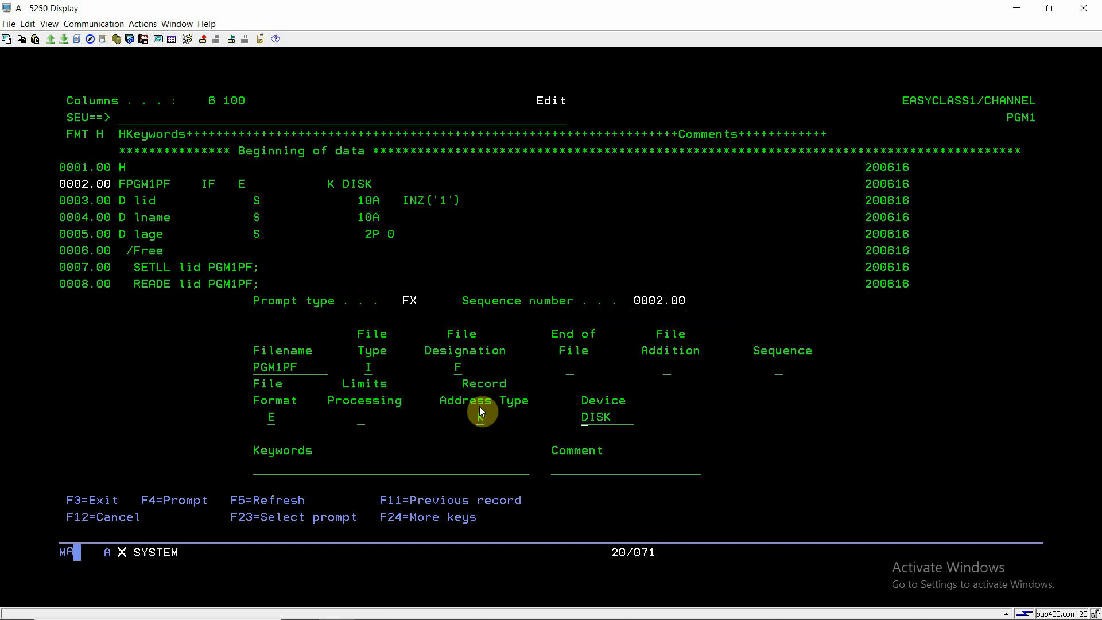
Close the file specification prompt and exit SEU to the PDM member list
key(F12)
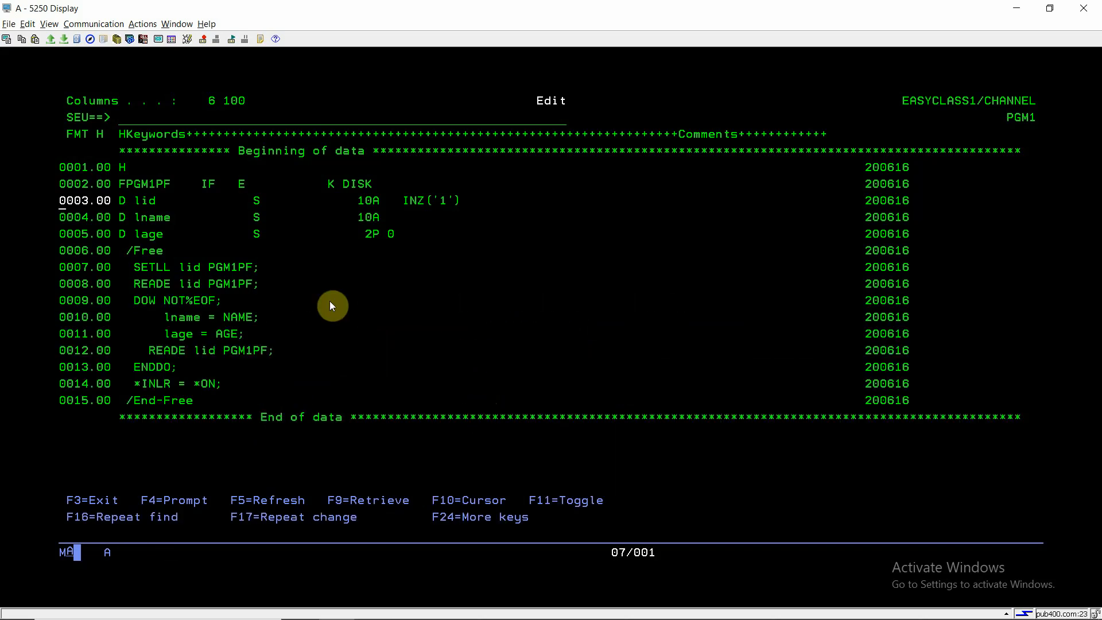
mouse_move(151, 218)
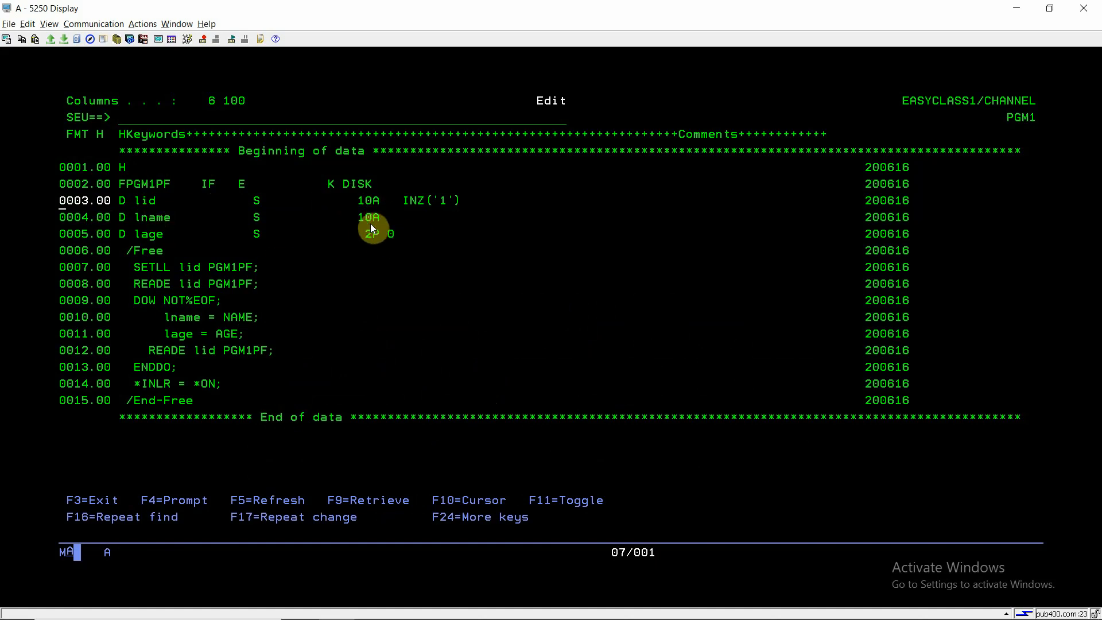
mouse_move(446, 189)
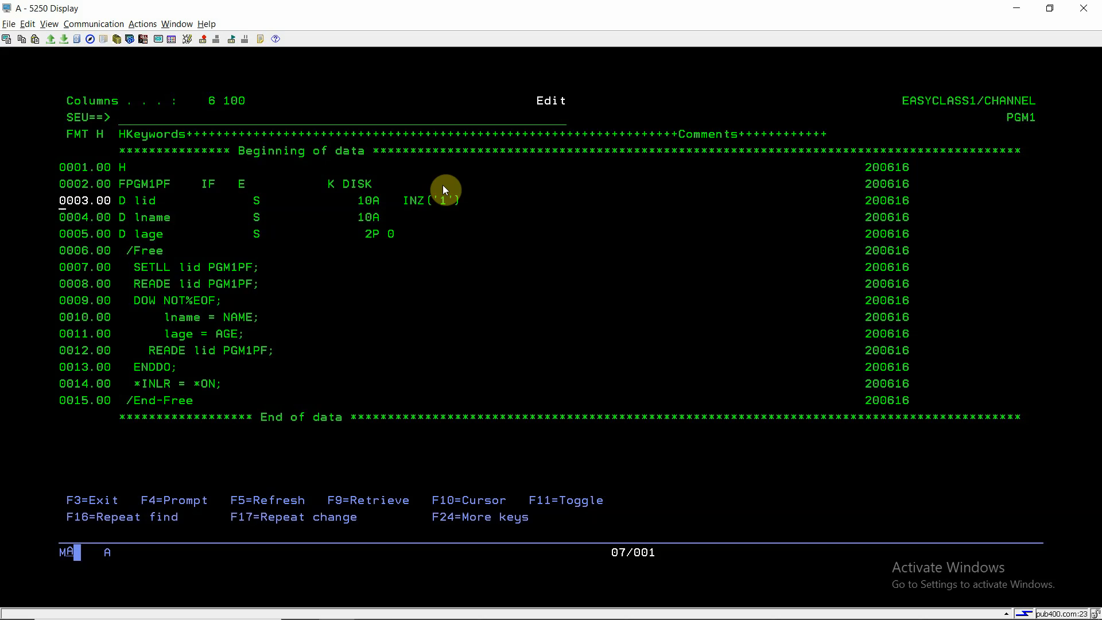
mouse_move(475, 185)
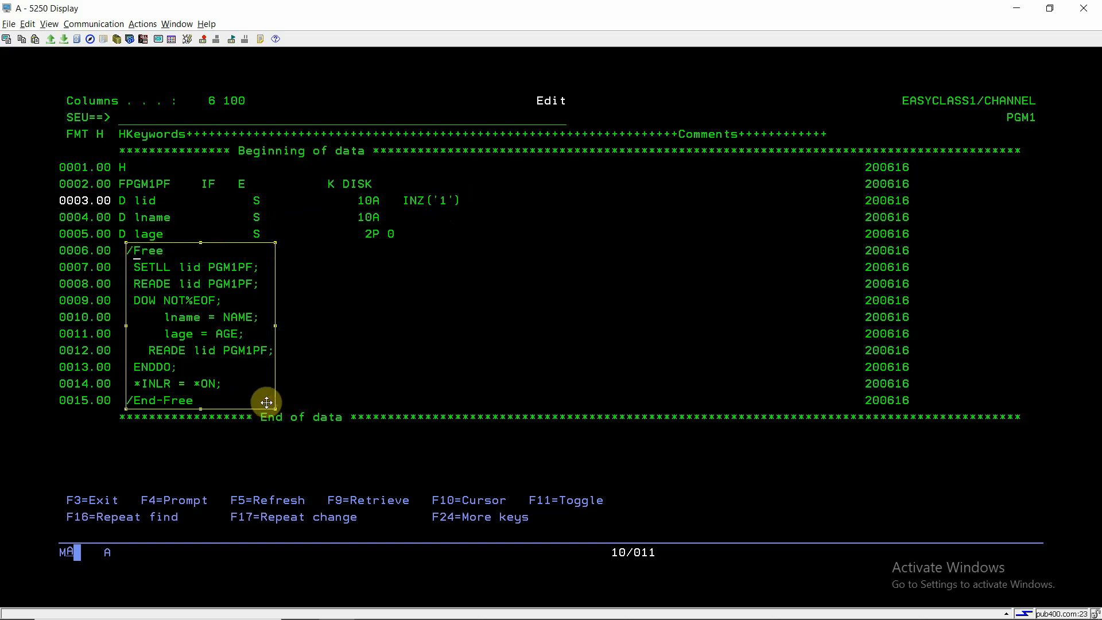
mouse_move(192, 326)
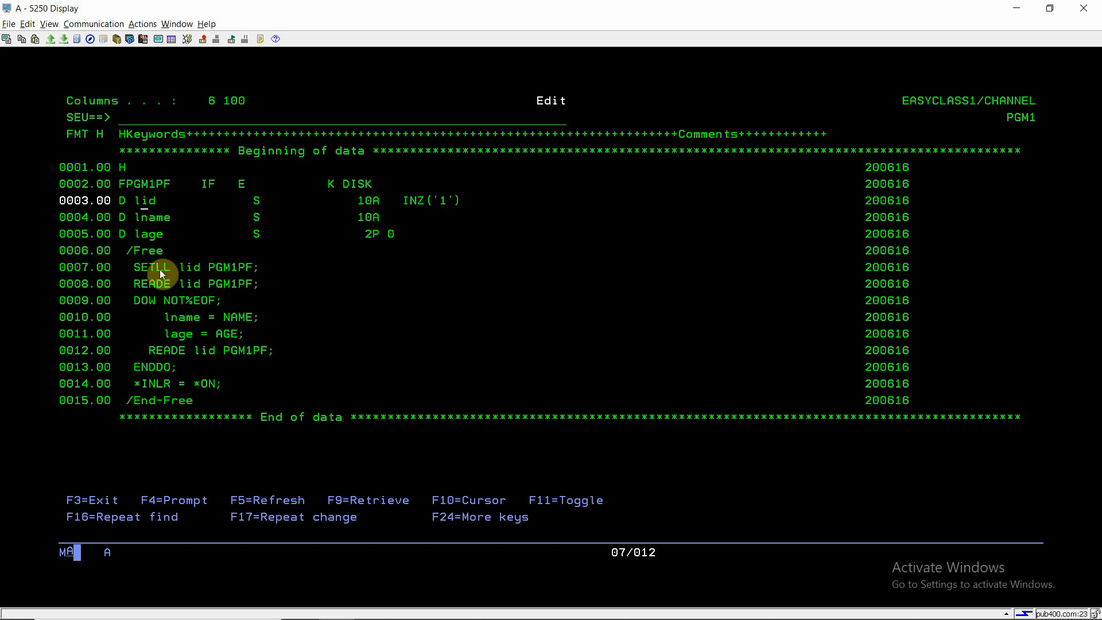
mouse_move(246, 278)
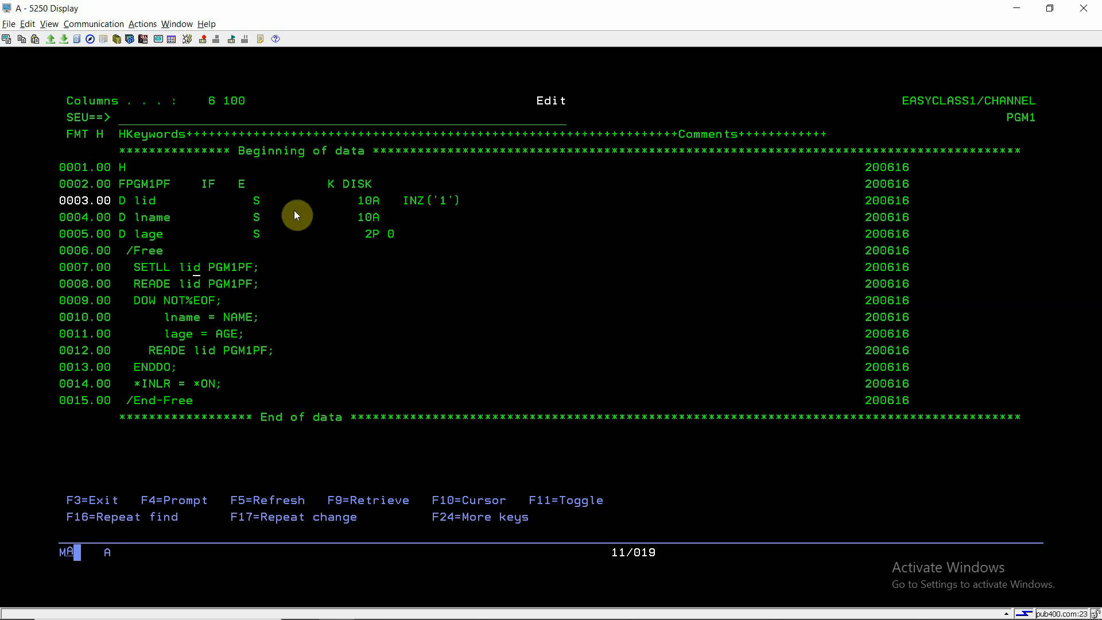
mouse_move(449, 226)
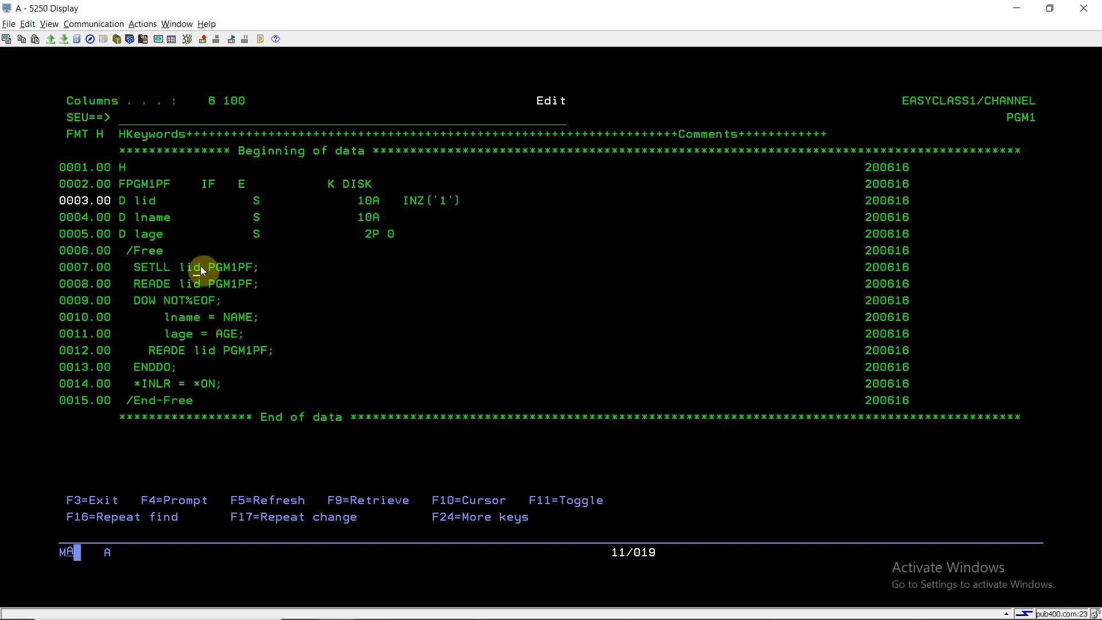
mouse_move(255, 295)
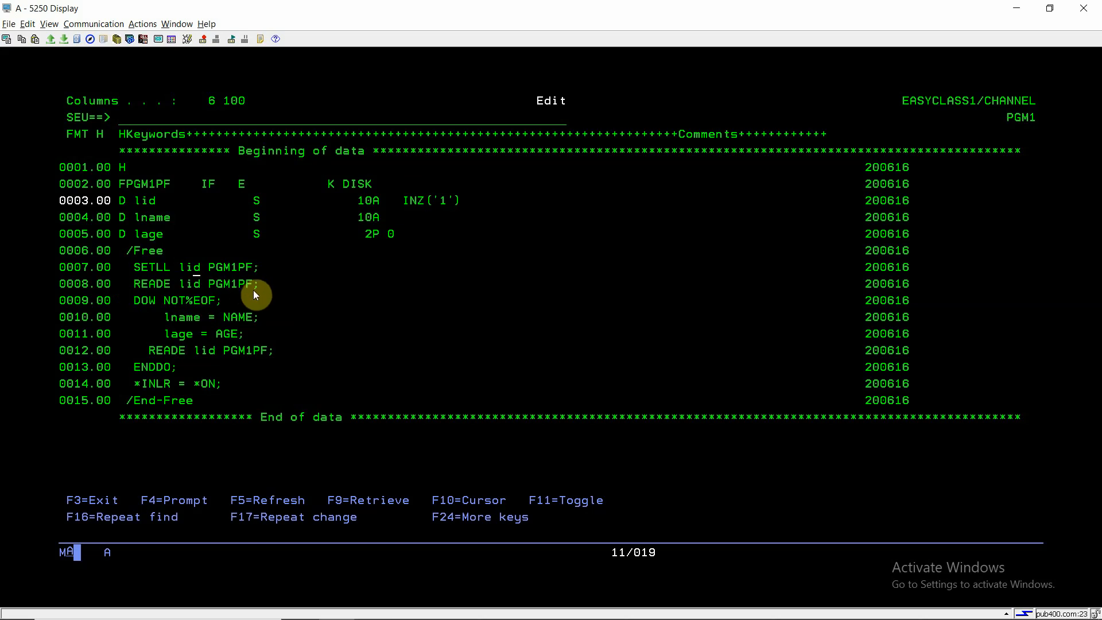
mouse_move(243, 249)
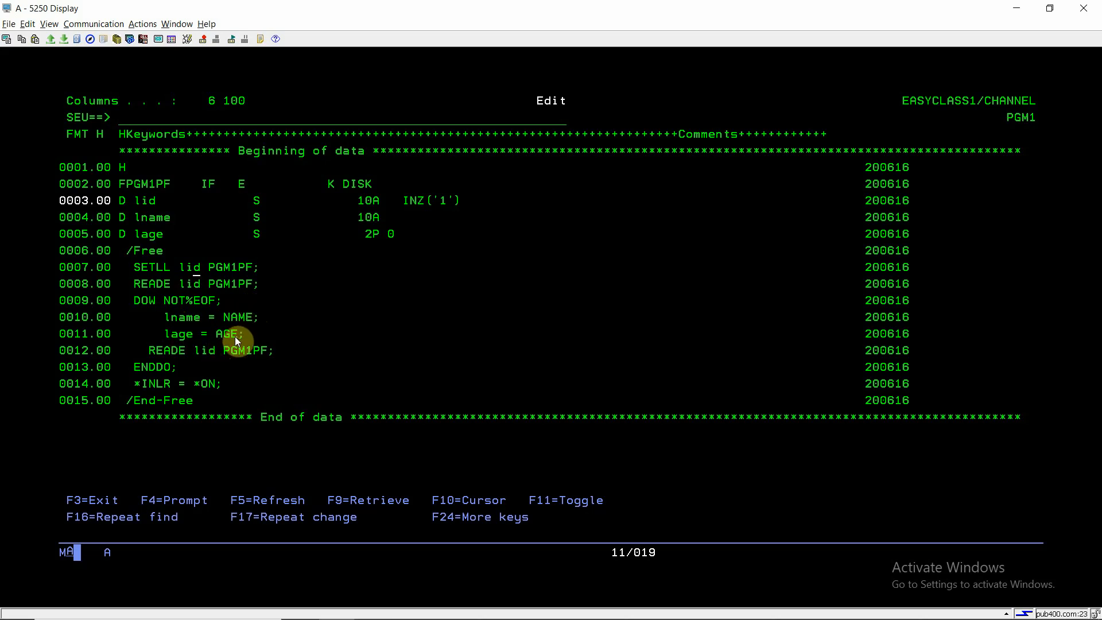
mouse_move(166, 317)
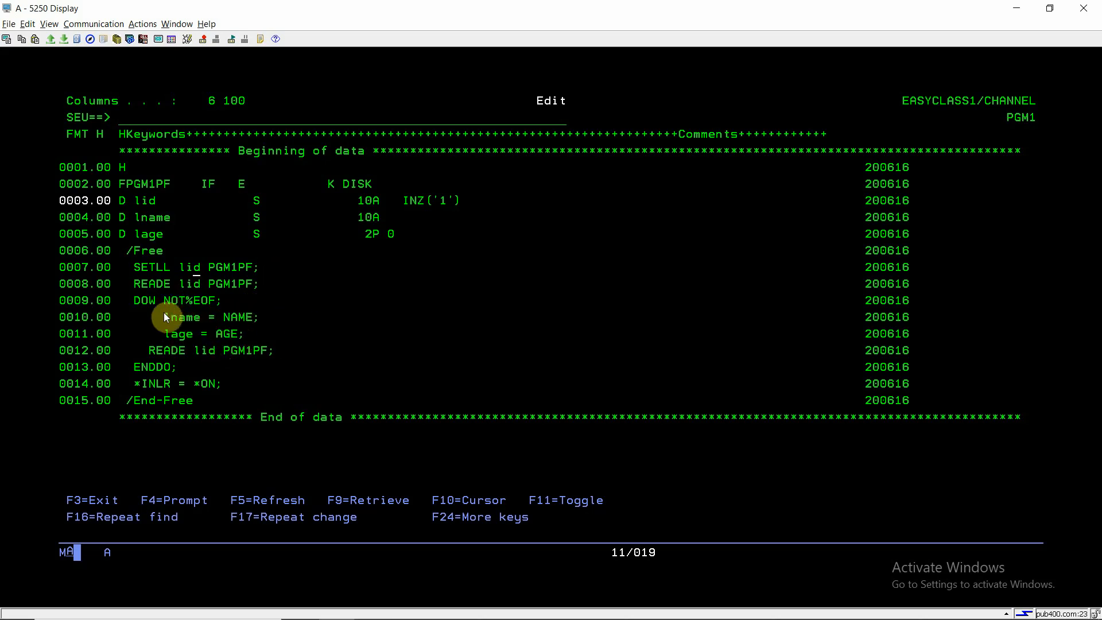
mouse_move(181, 347)
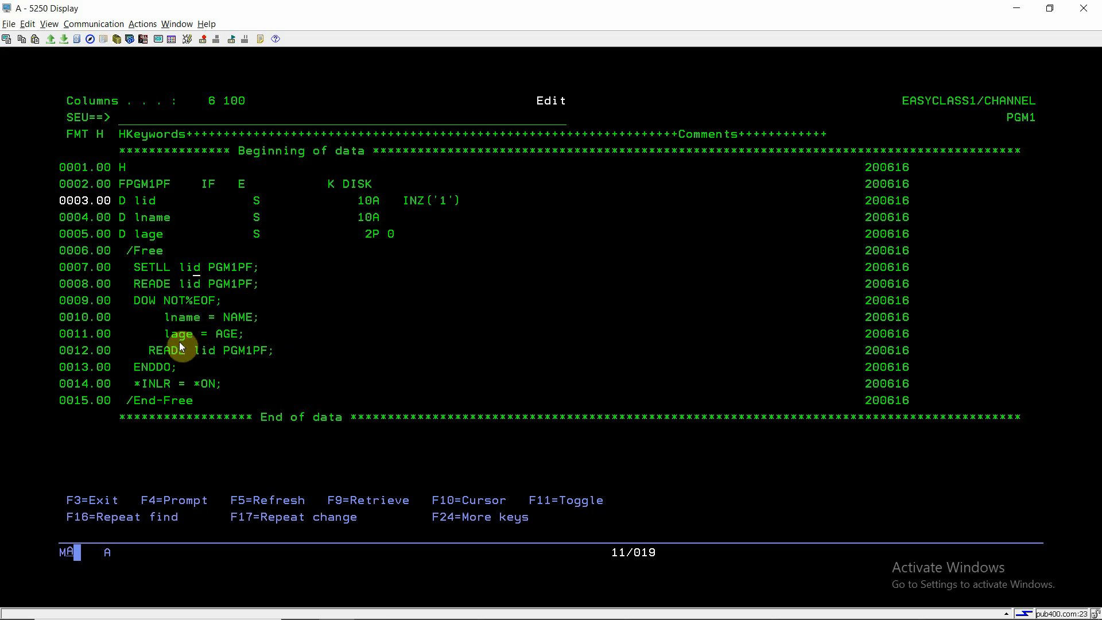
mouse_move(207, 358)
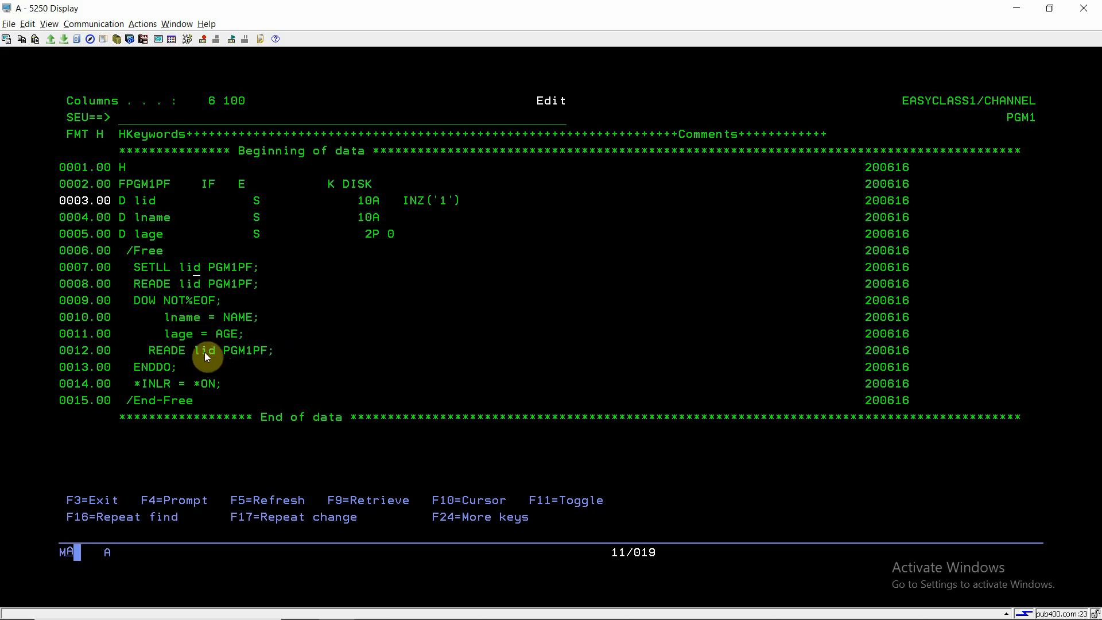
mouse_move(156, 322)
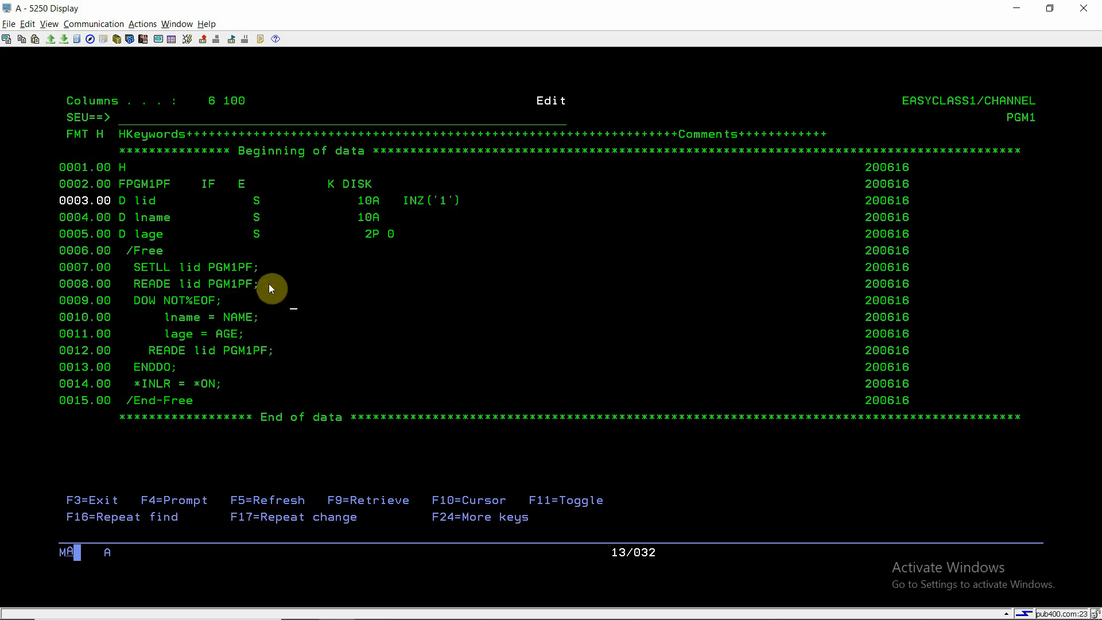
mouse_move(131, 313)
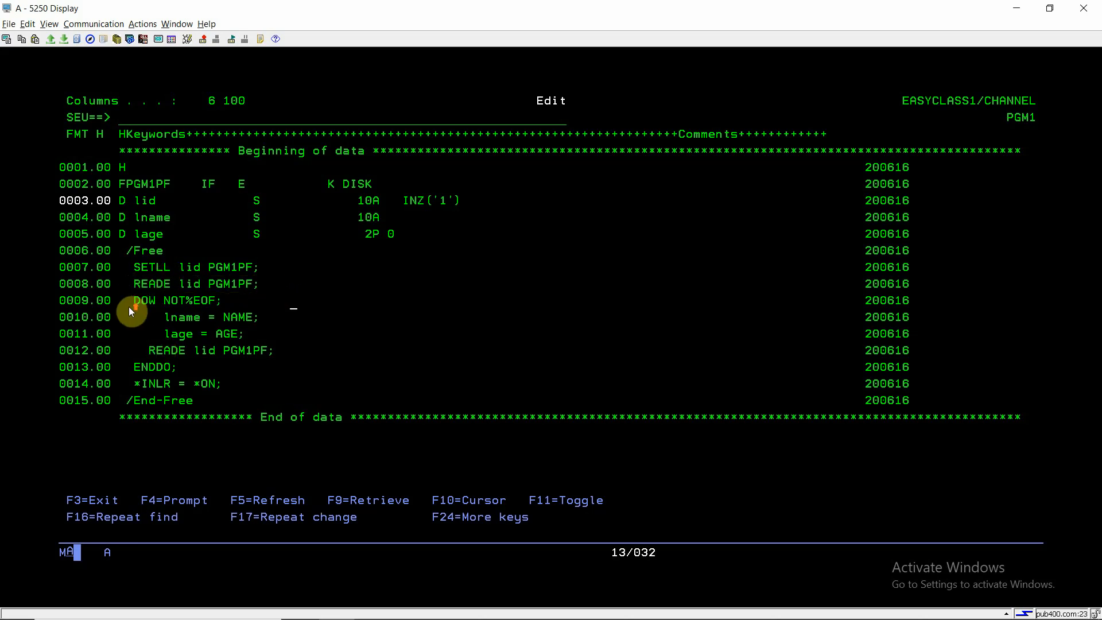
mouse_move(314, 342)
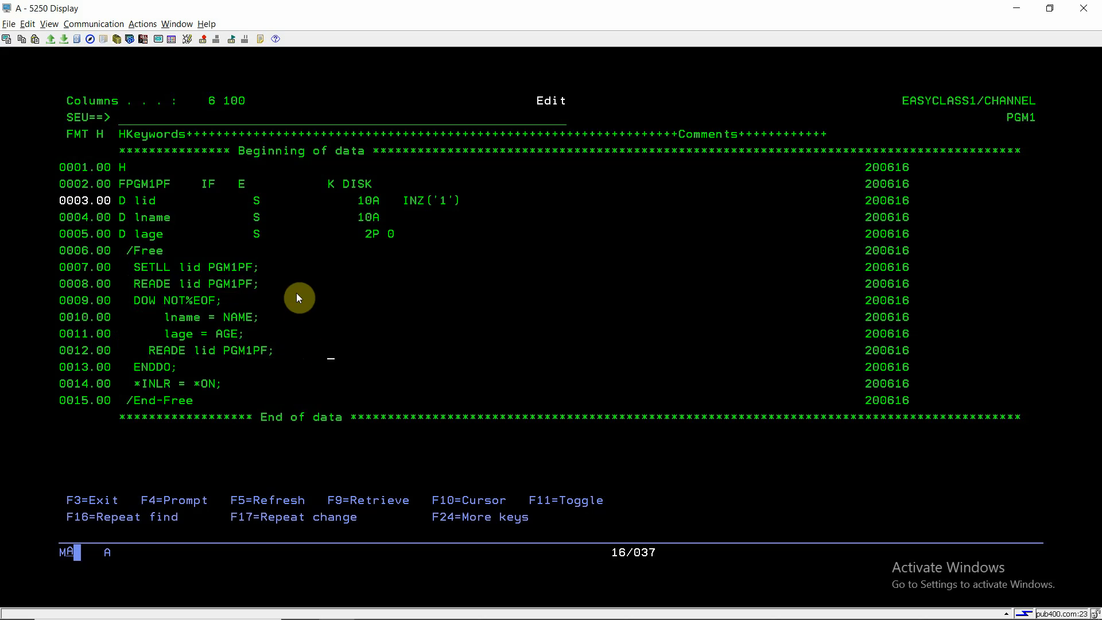
mouse_move(427, 213)
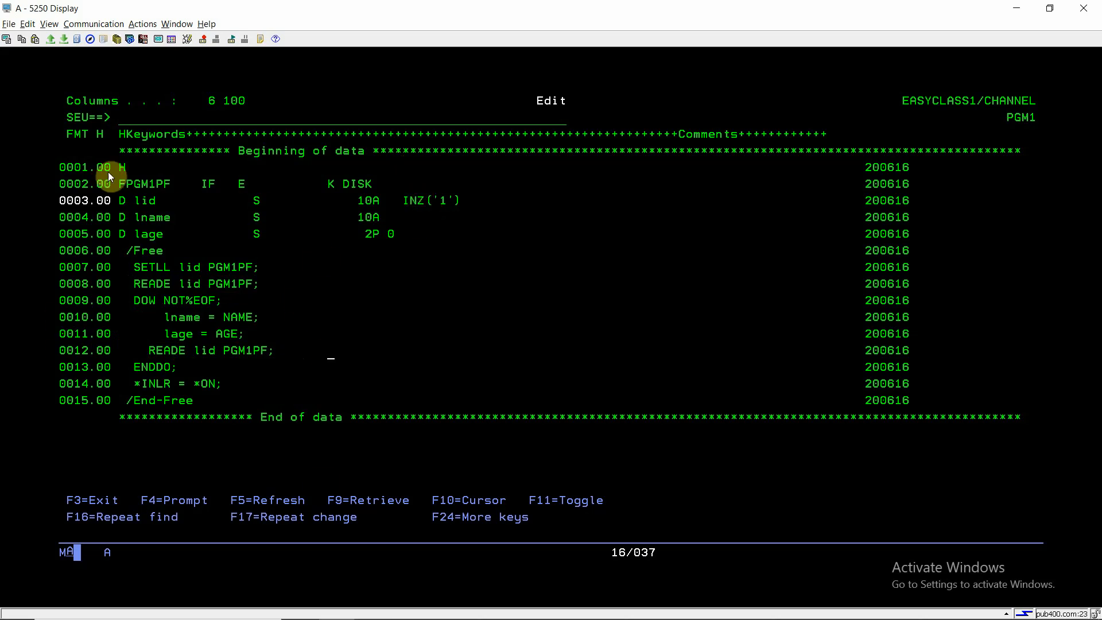
mouse_move(200, 267)
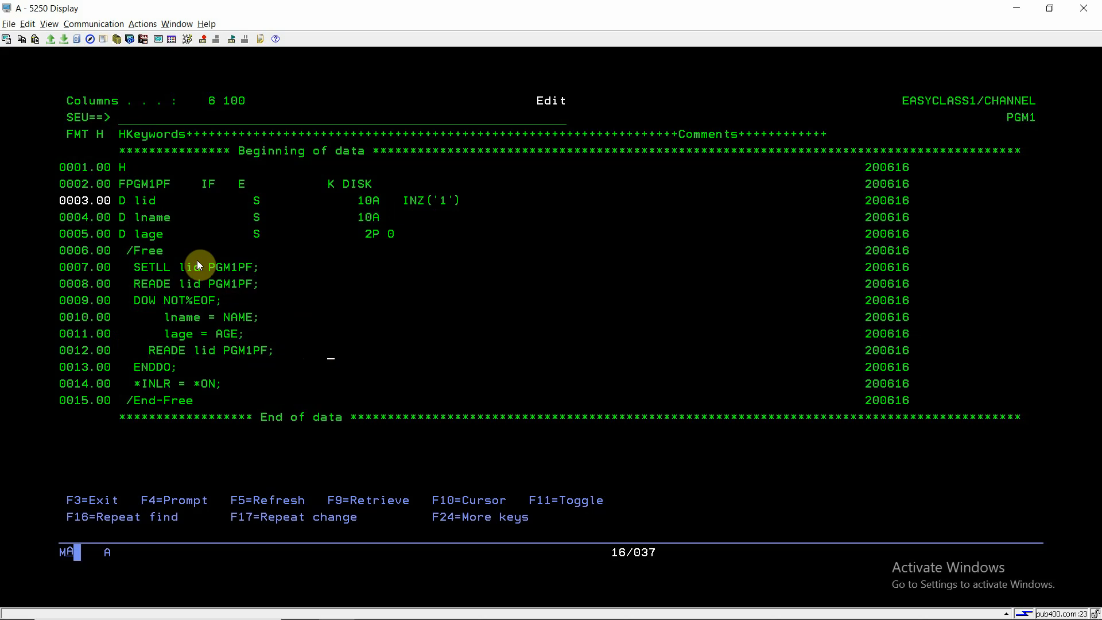
mouse_move(231, 352)
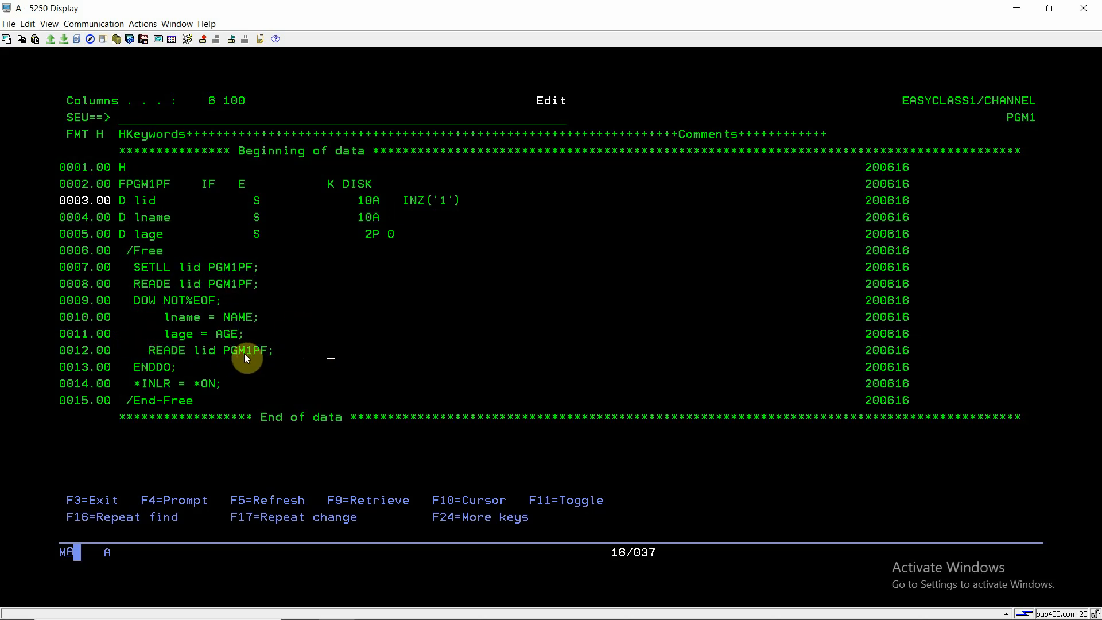
mouse_move(169, 375)
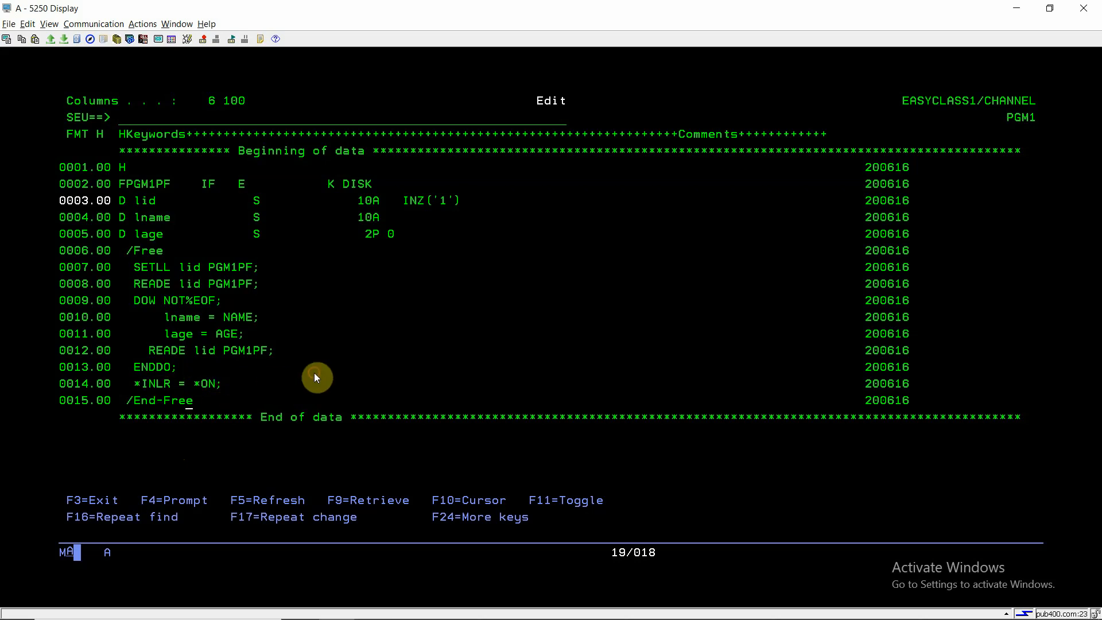
key(F3)
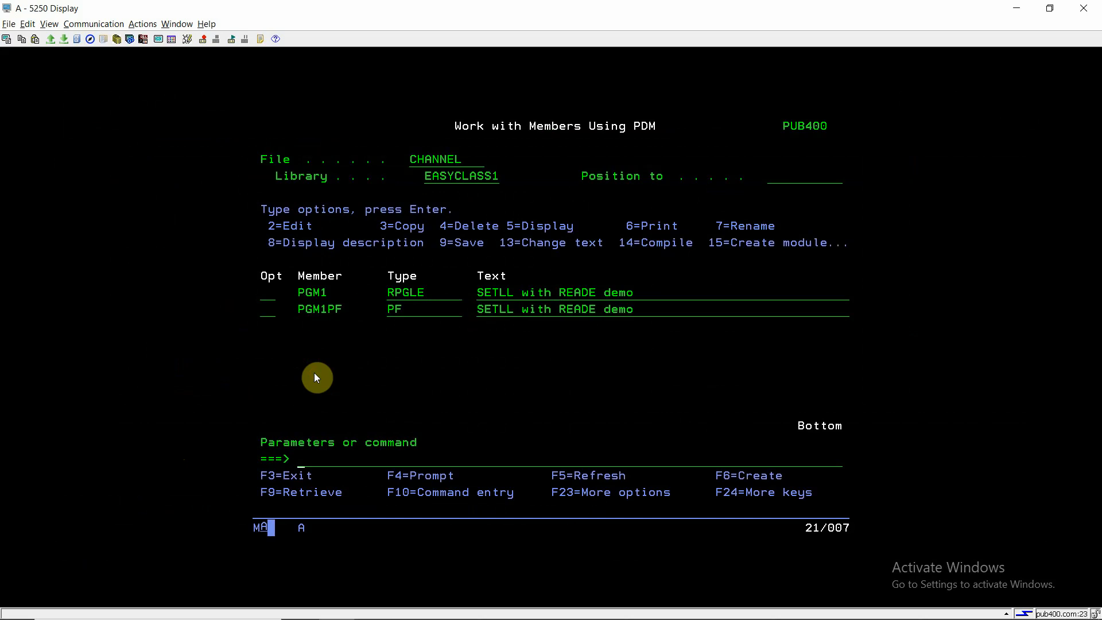
Discard the partly typed command so option 14 can be entered next to PGM1
text(runqry *N p)
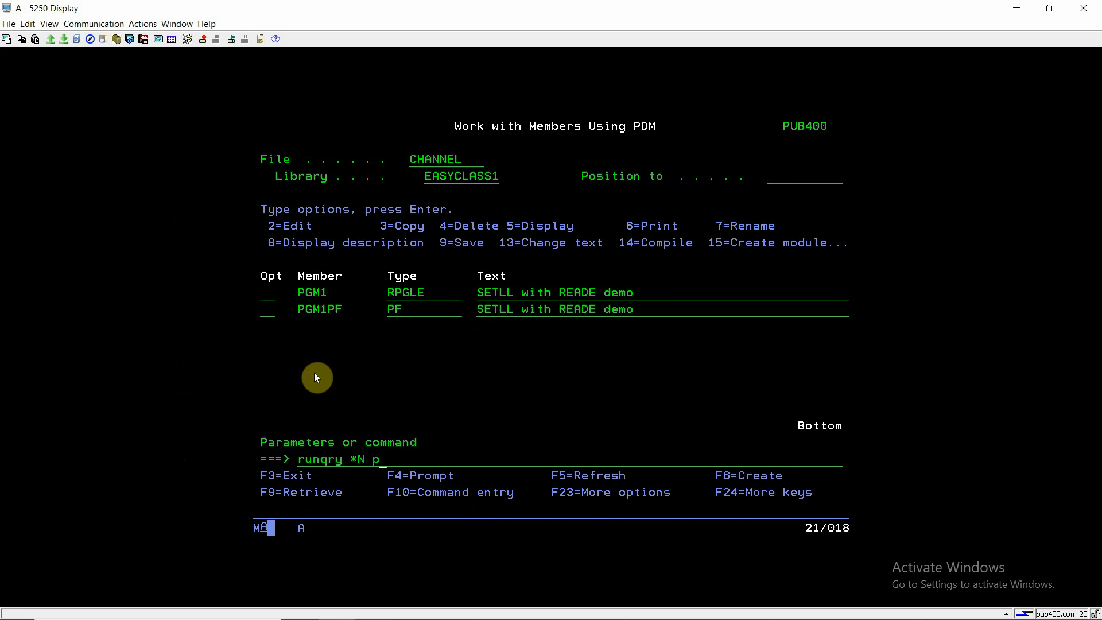
key(Enter)
text(14)
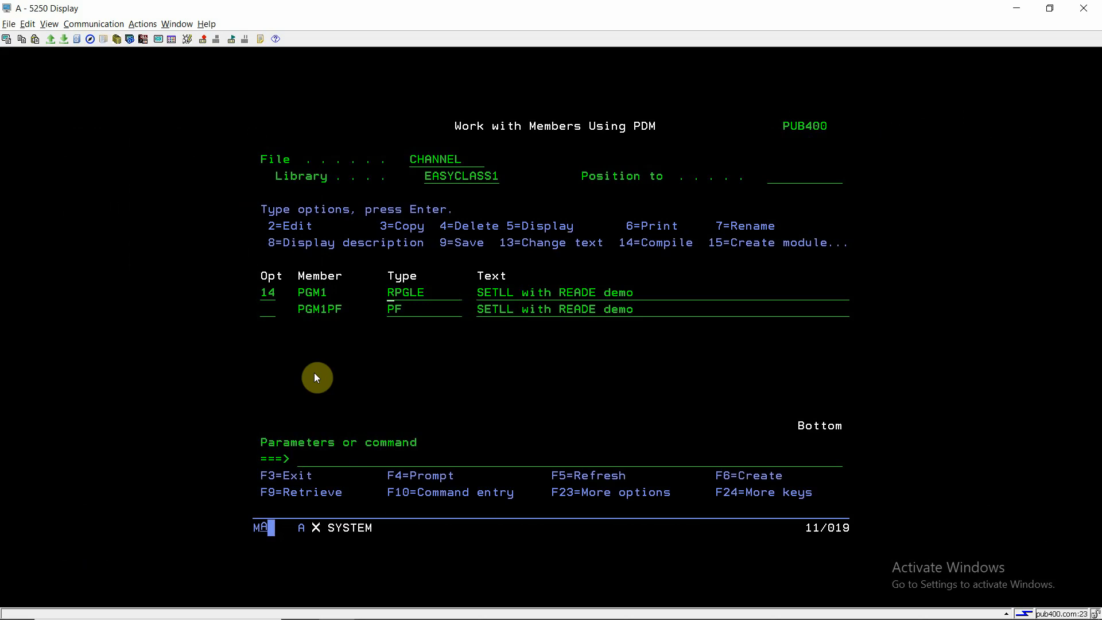
Compile PGM1 with CRTBNDRPG defaults into EASYCLASS1, confirming replacement of the existing object
key(Enter)
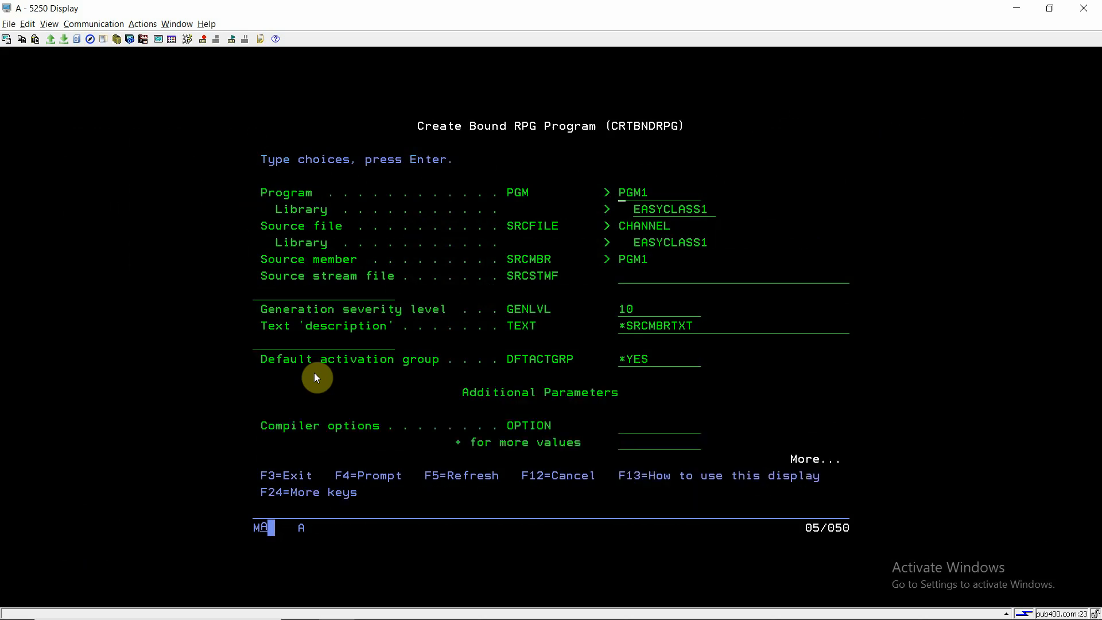
key(PageDown)
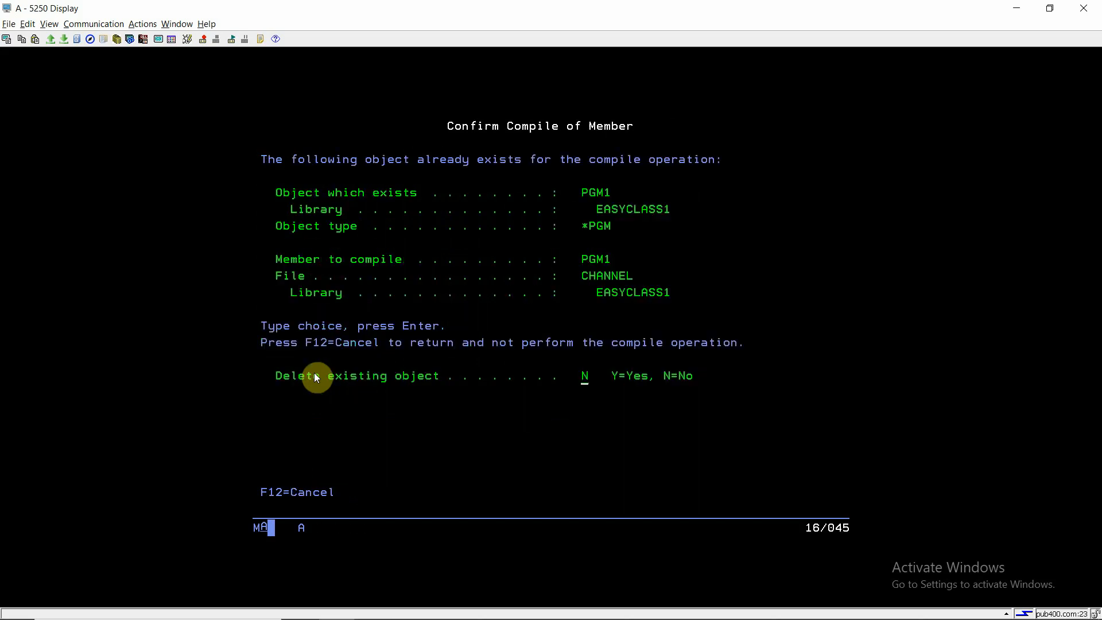
key(Enter)
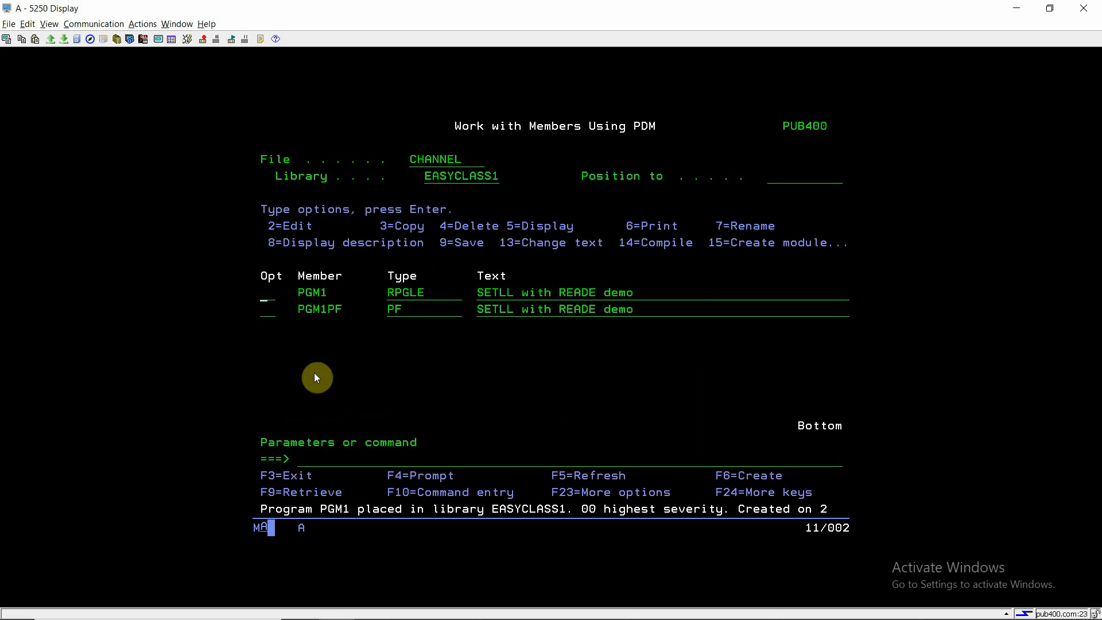
text(end)
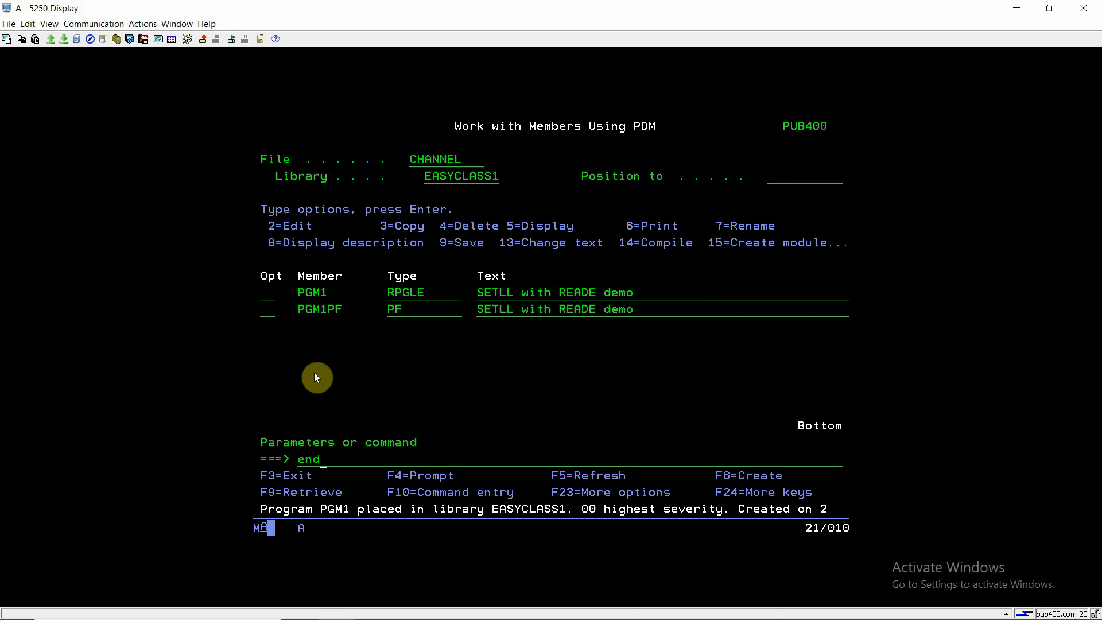
Start STRDBG for pgm1 with UPDPROD *YES and OPMSRC *YES
text(strd)
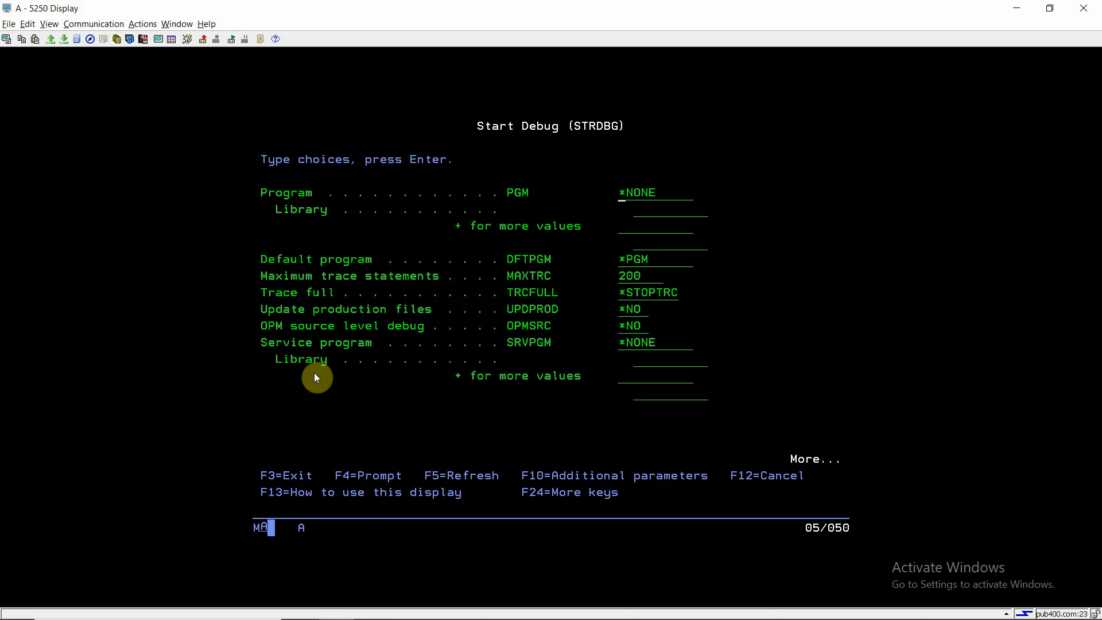
text(pgm1E)
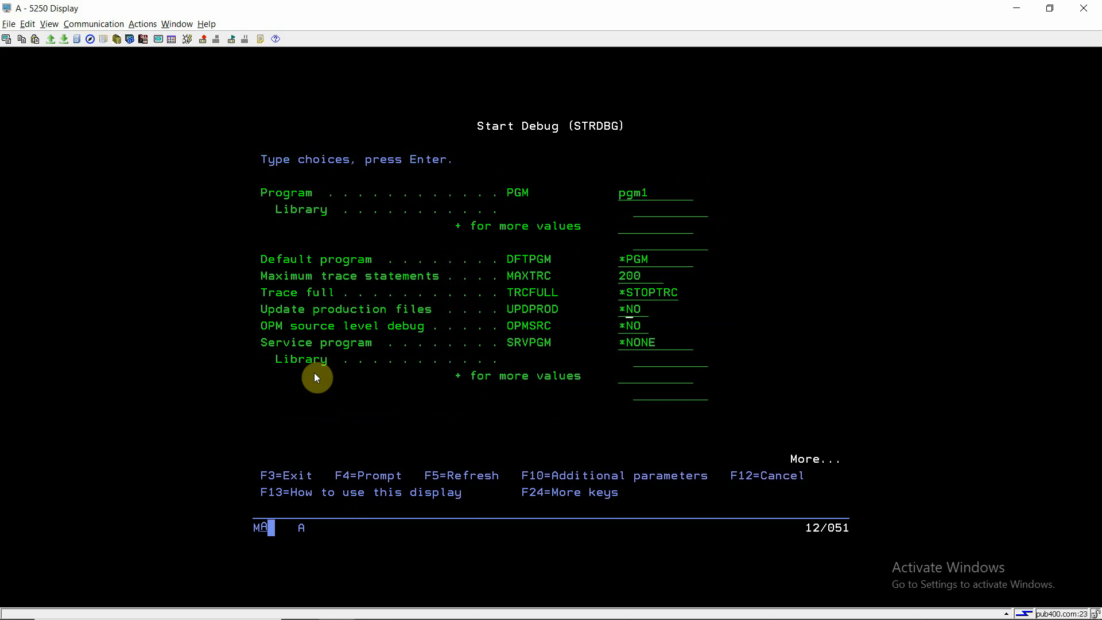
text(*YES)
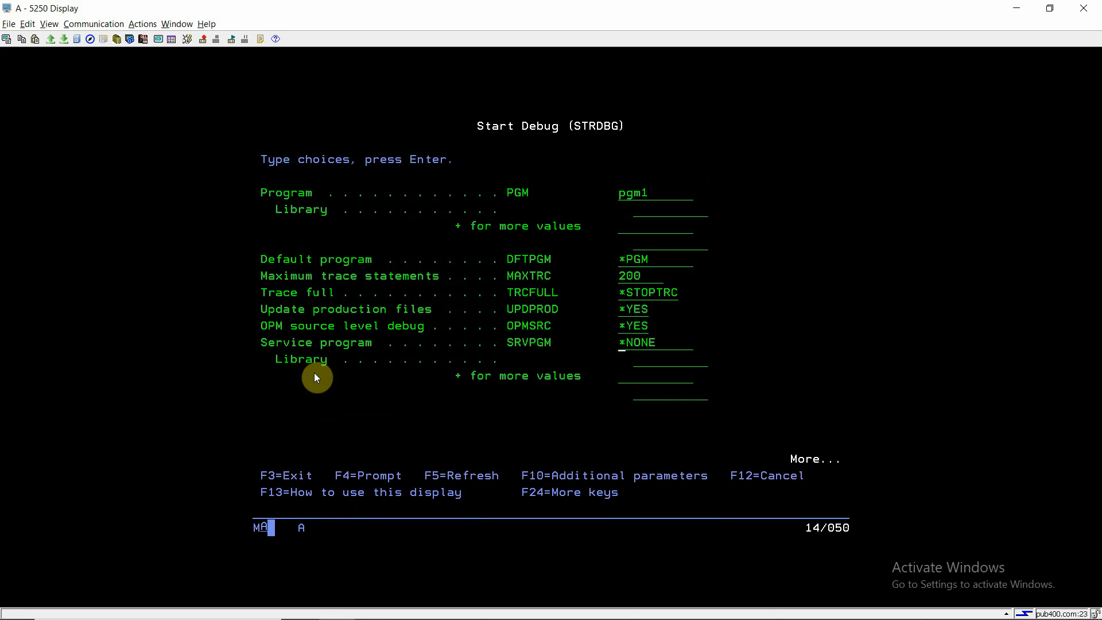
key(Enter)
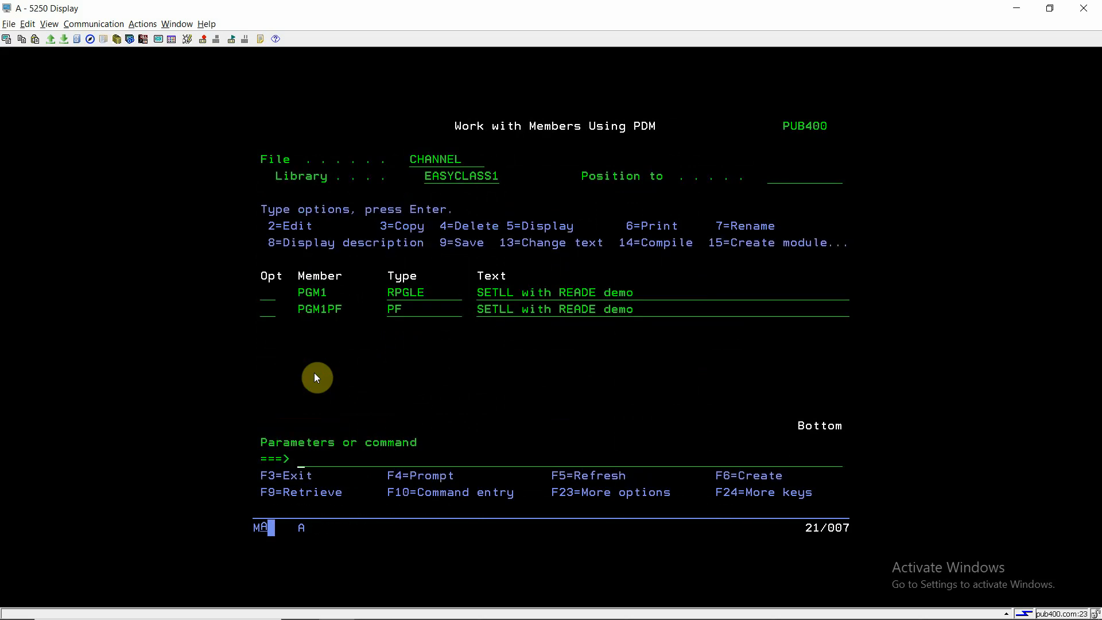
Call PGM1 under debug and retrieve SELECT * FROM PGM1PF in interactive SQL
text(call p)
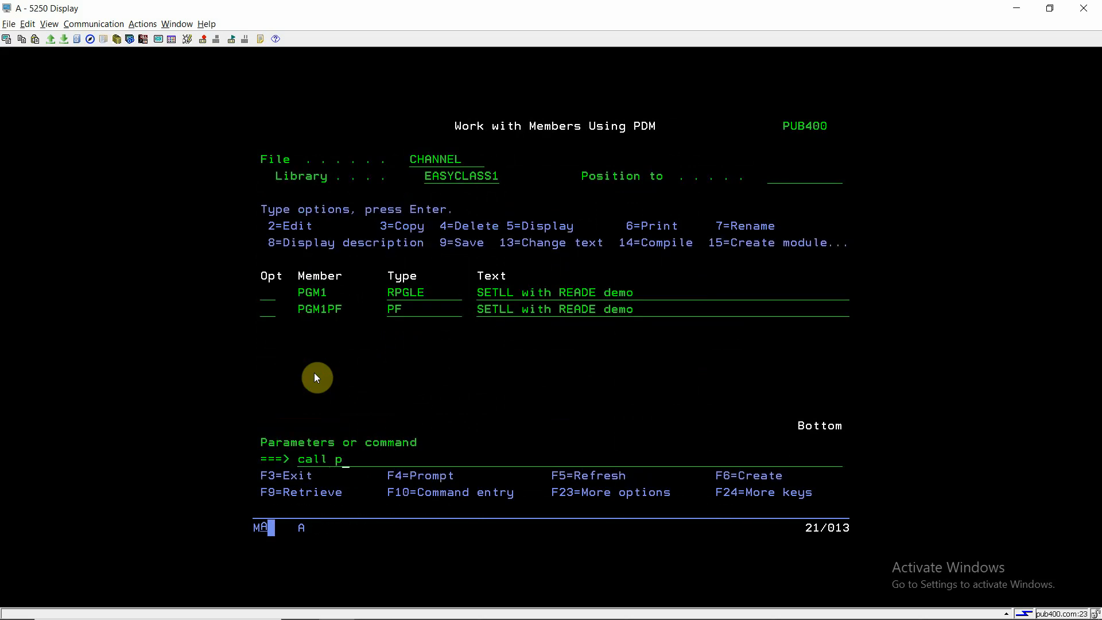
text(gm1)
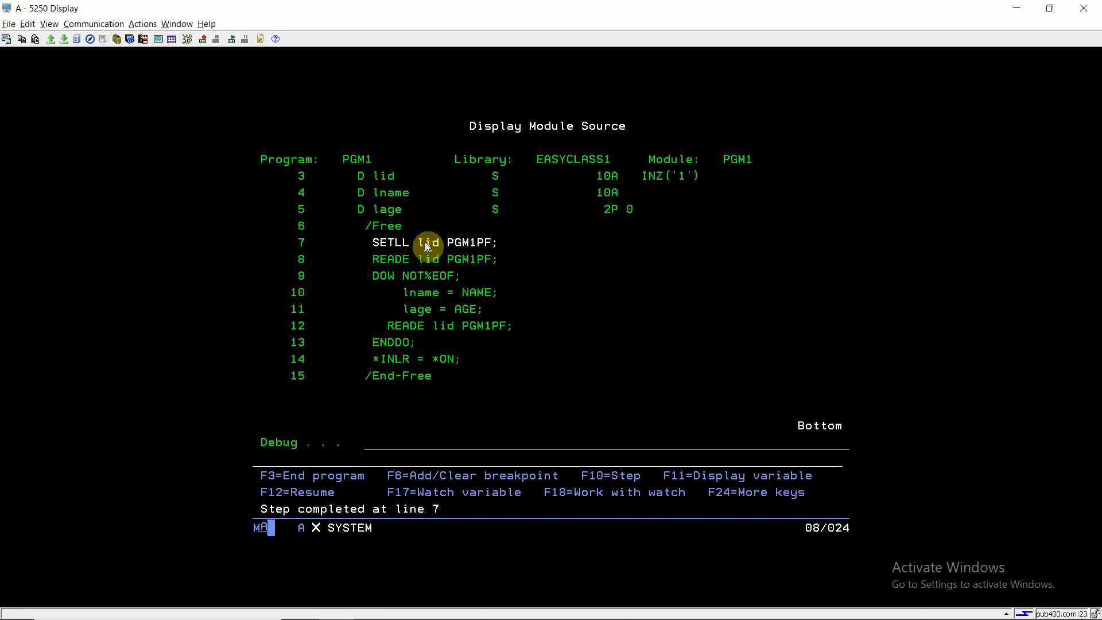
key(F10)
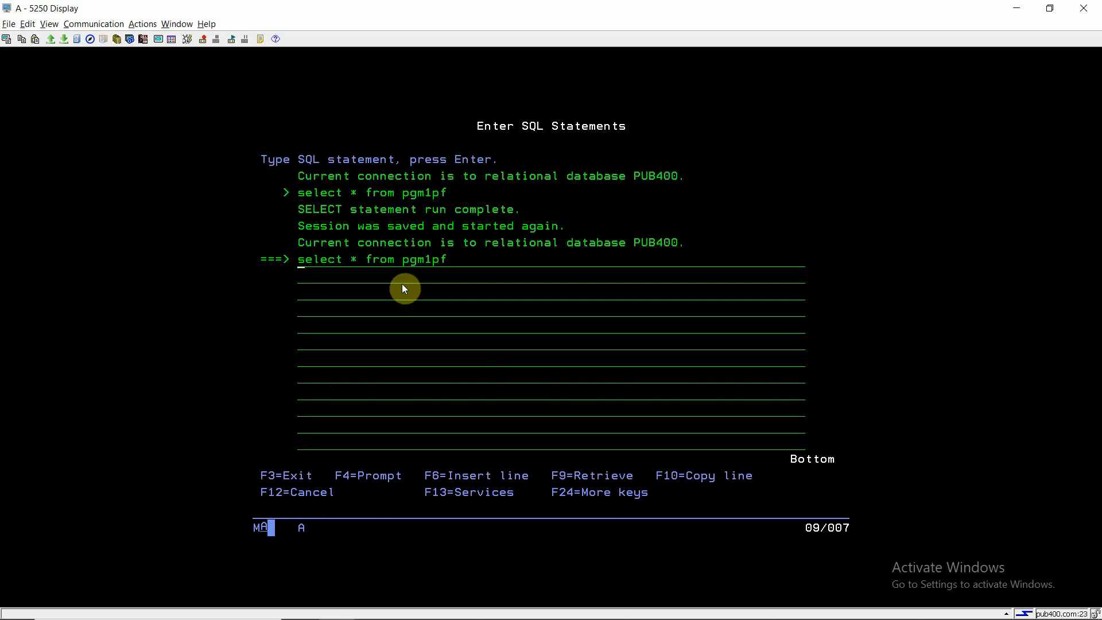
Run the SELECT to list the six PGM1PF records for IDs 1 and 2
key(Enter)
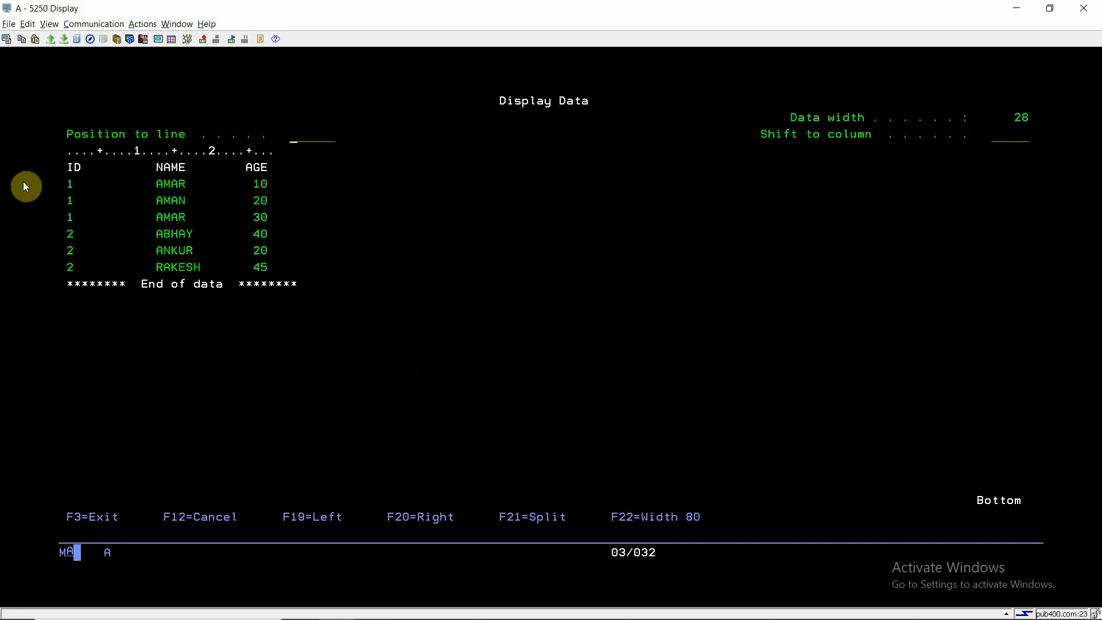
mouse_move(72, 188)
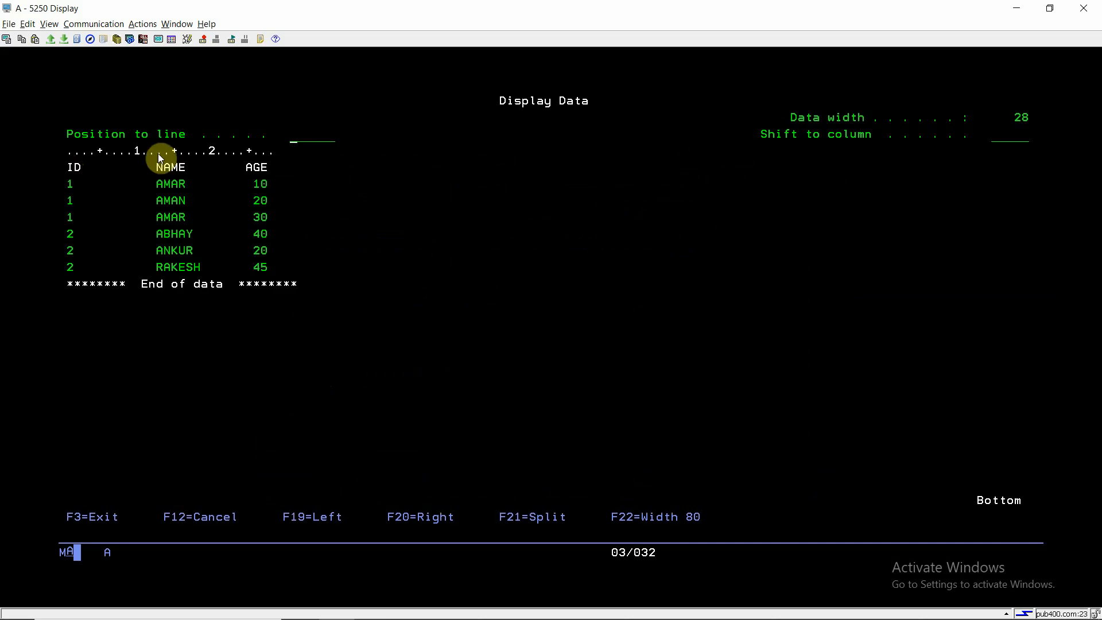
mouse_move(69, 175)
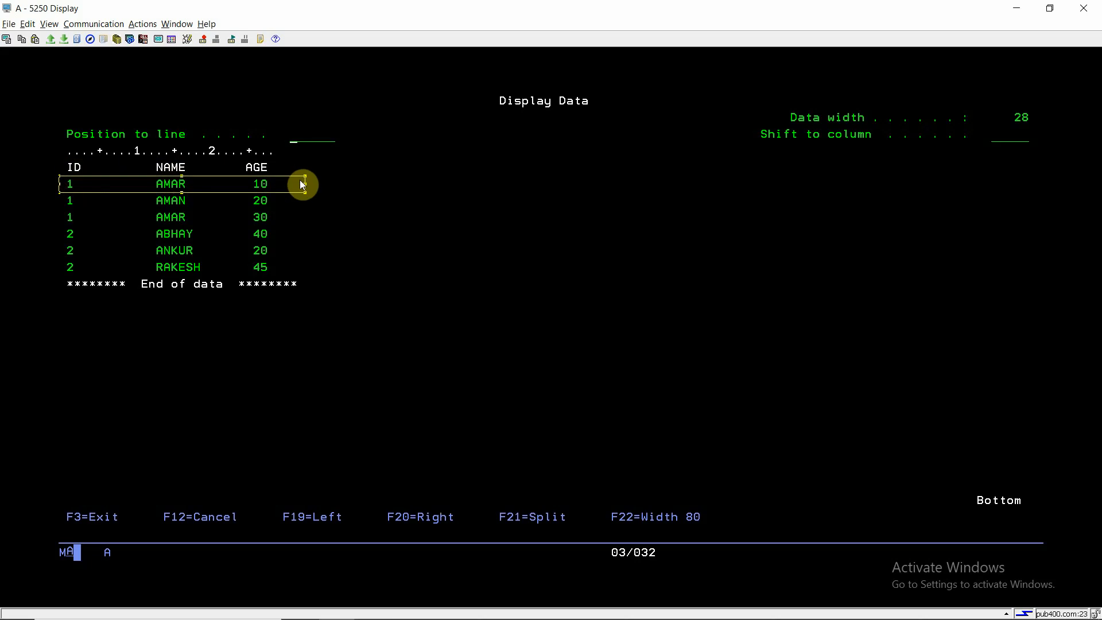
mouse_move(125, 168)
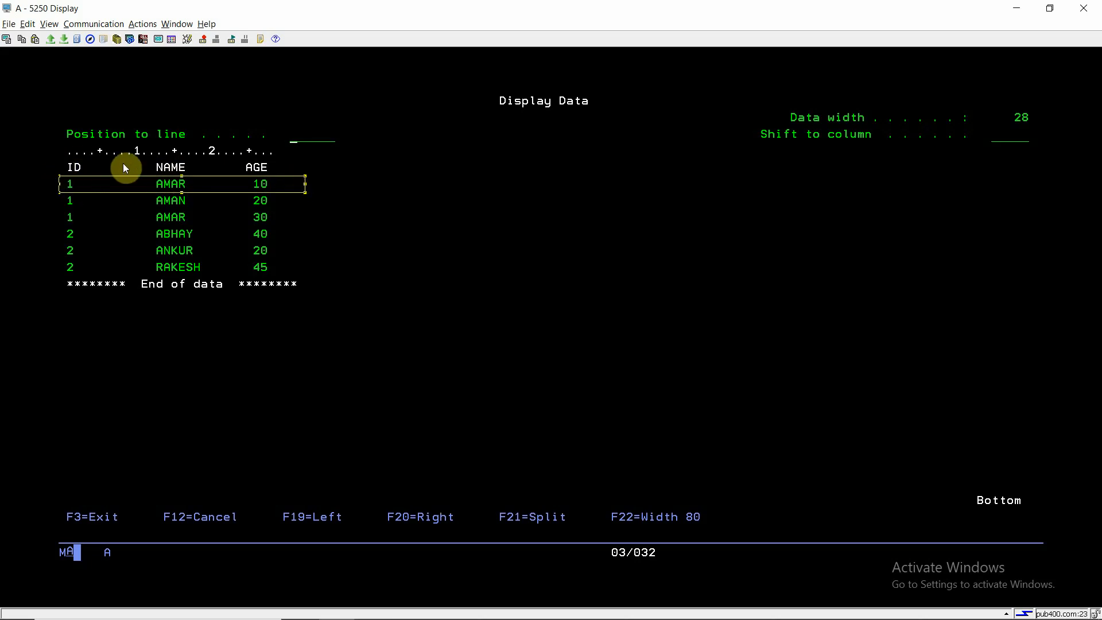
mouse_move(58, 183)
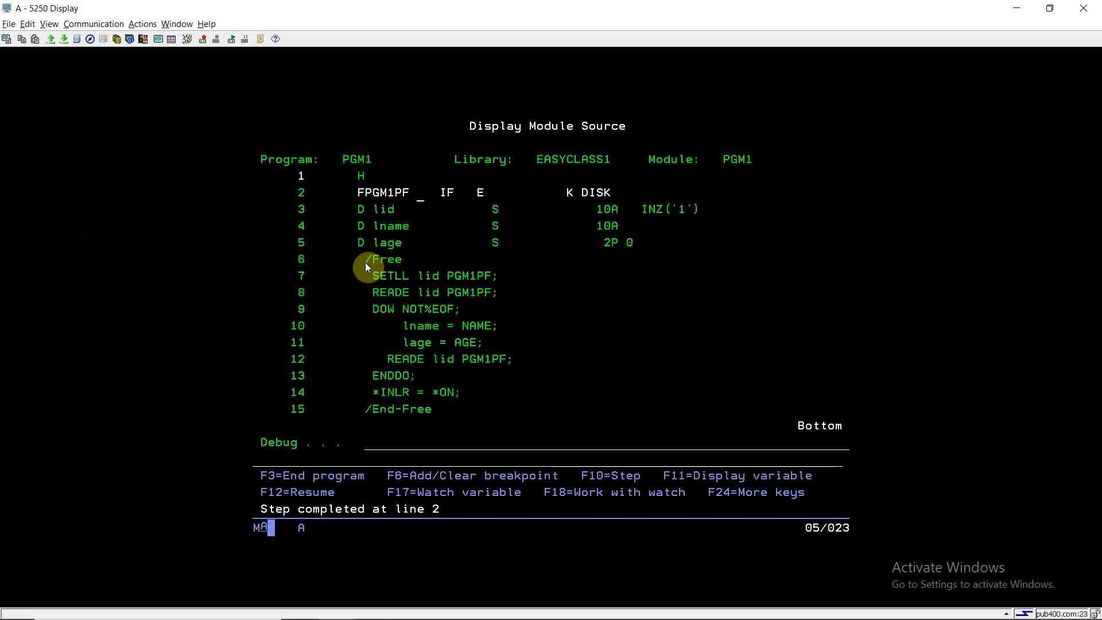
Step through the READE loop showing lname AMAN then AMAR and lid, then let PGM1 finish
key(F10)
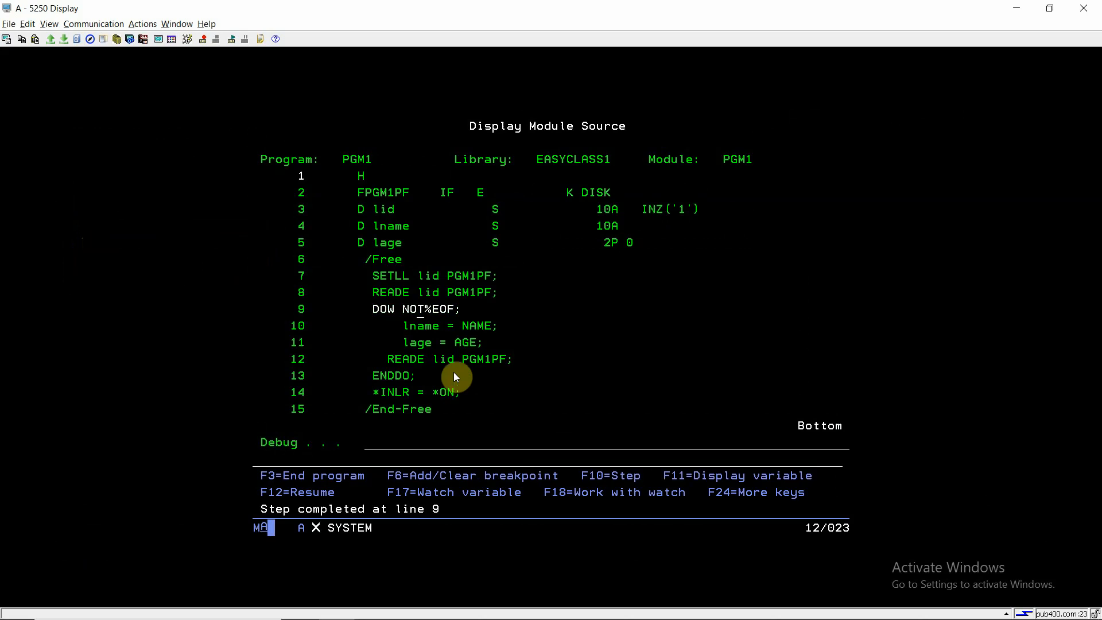
key(F10)
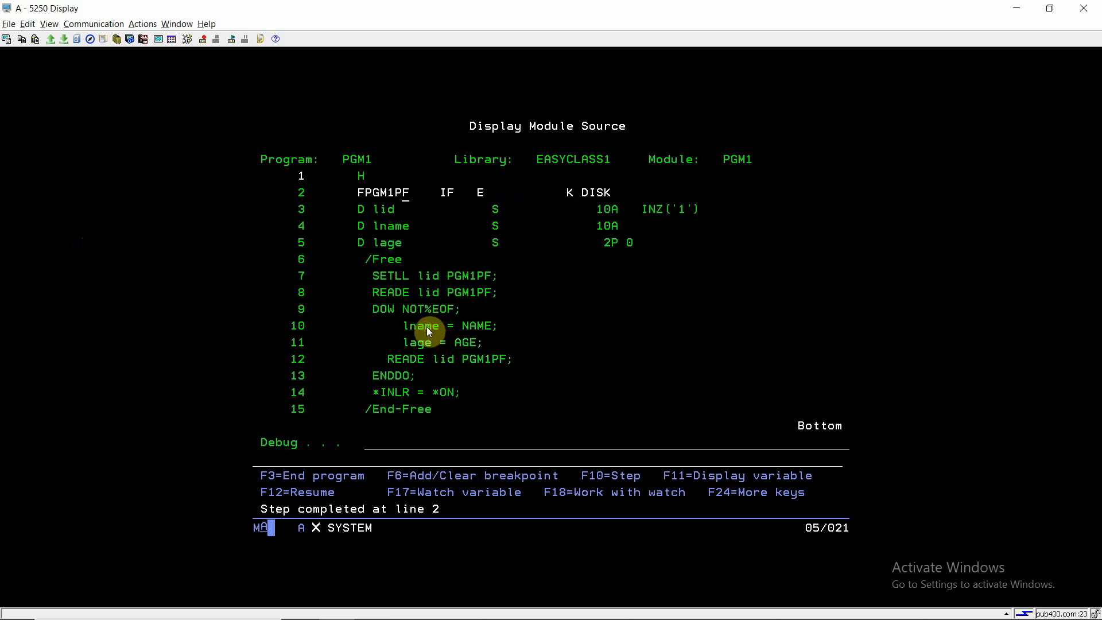
key(F10)
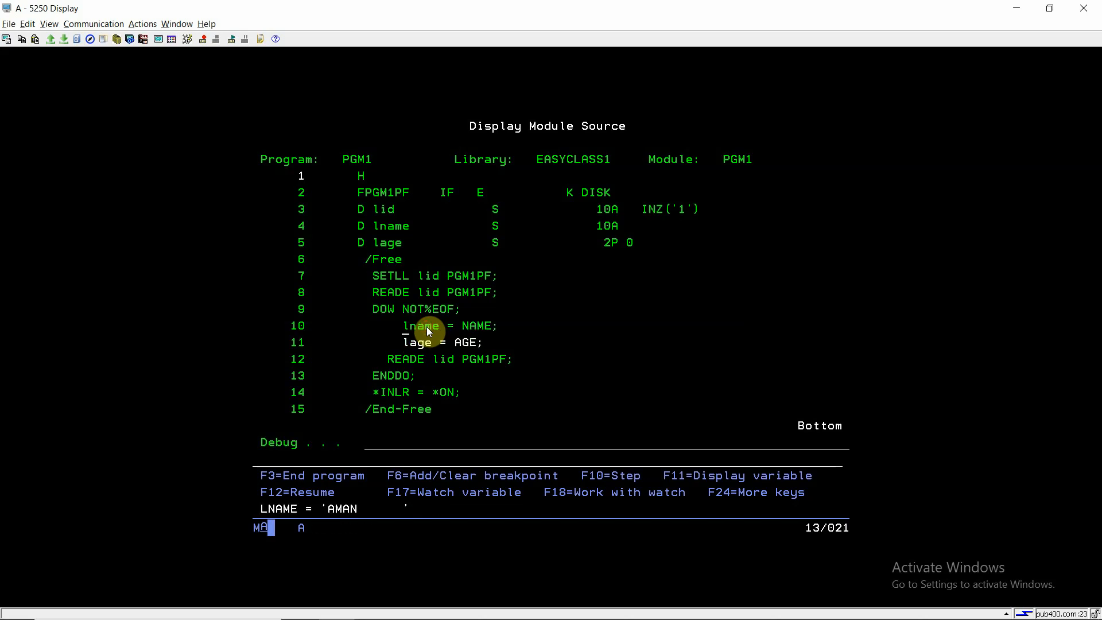
key(F10)
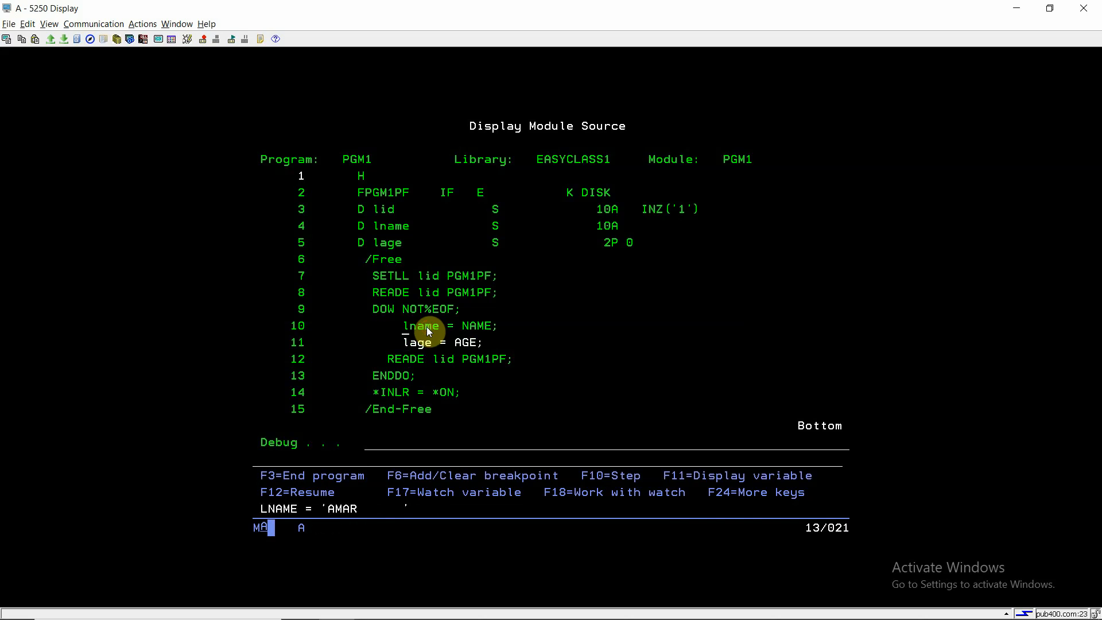
key(F10)
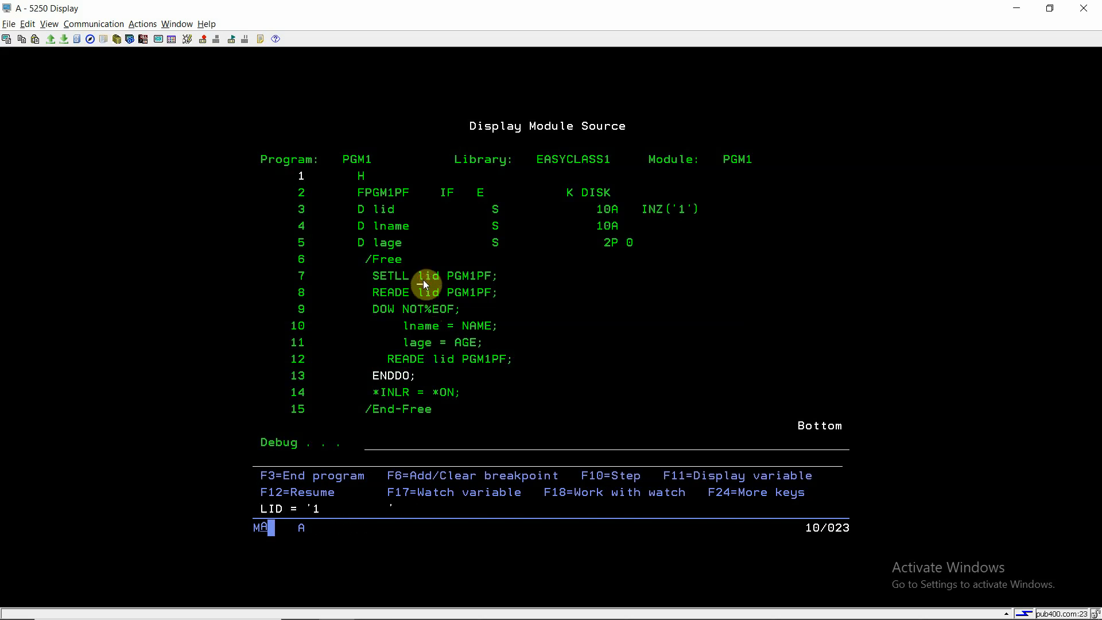
key(F10)
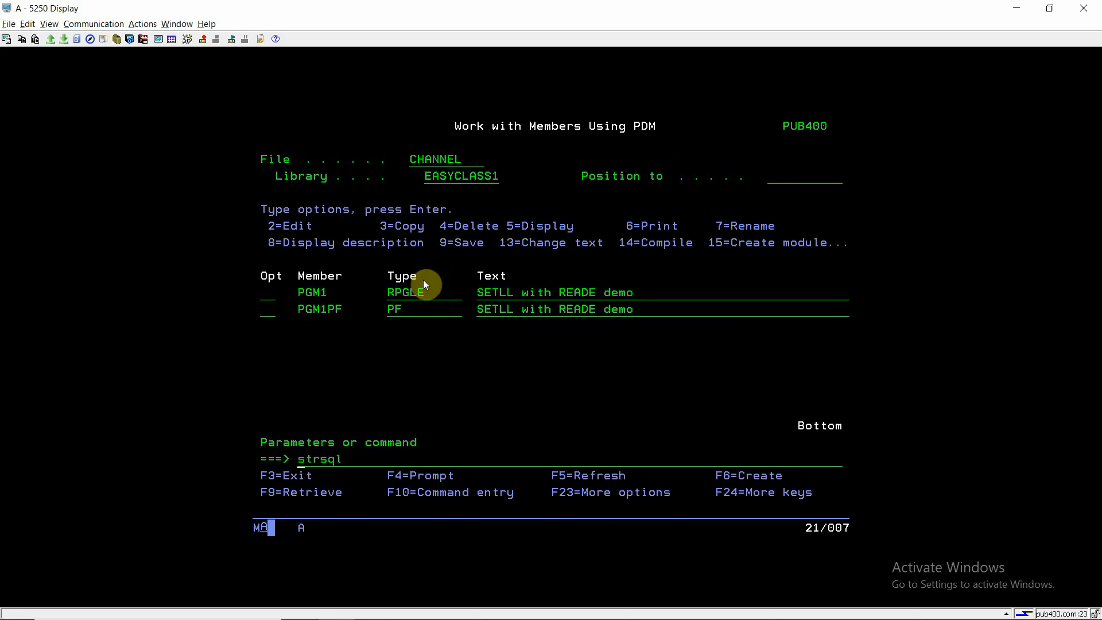
Rerun CALL PGM1 under debug, evaluate lid = '2', and step forward to the SETLL statement
text(call pgm1)
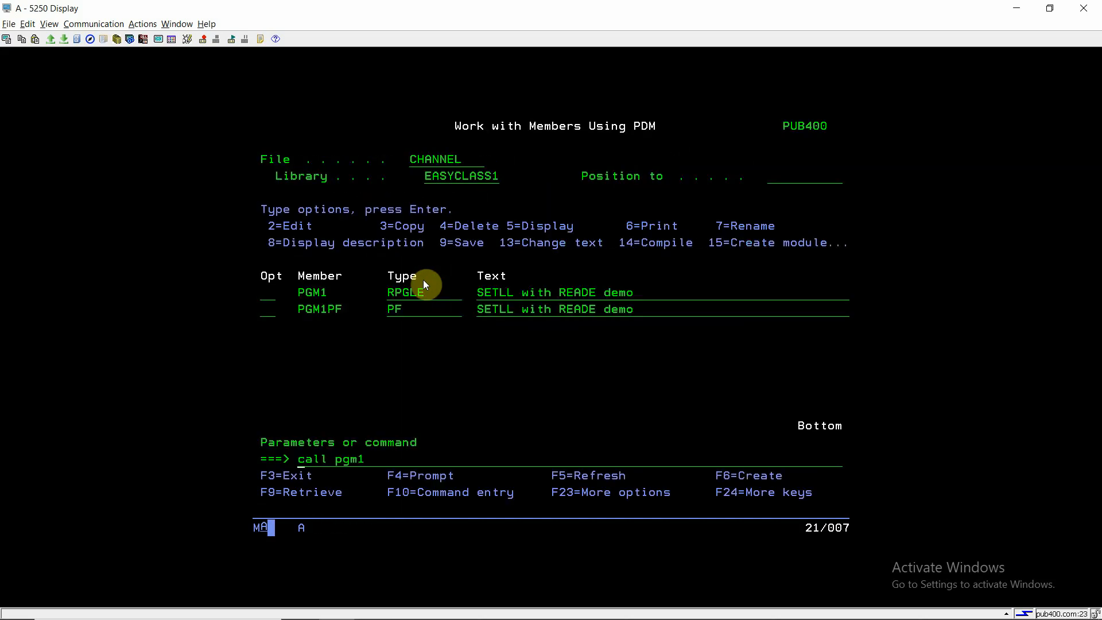
key(Enter)
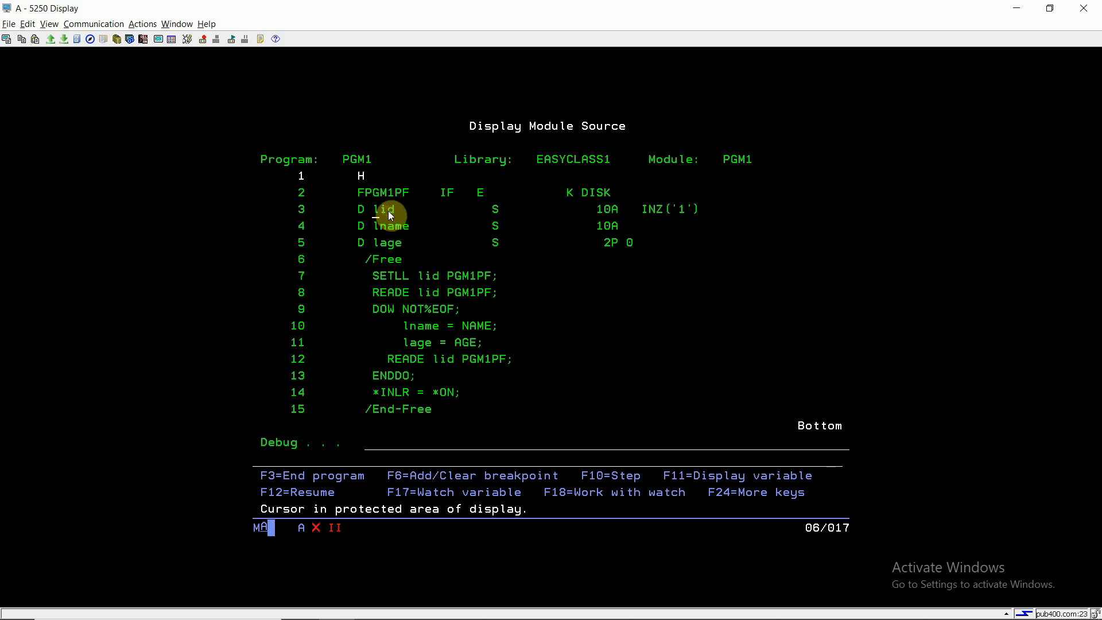
text(ev)
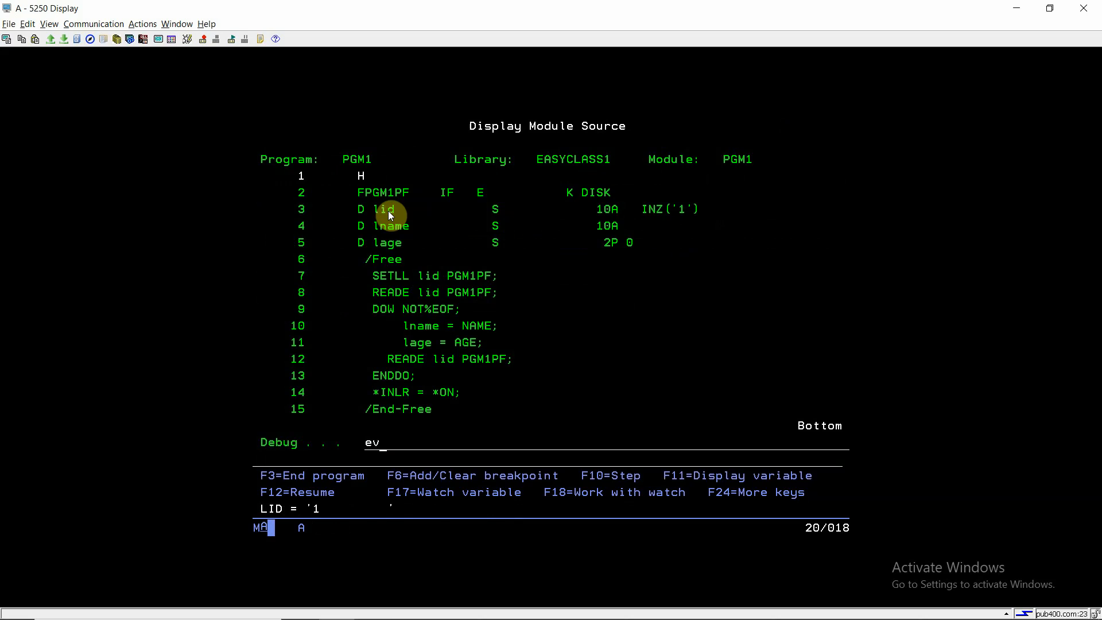
text(l)
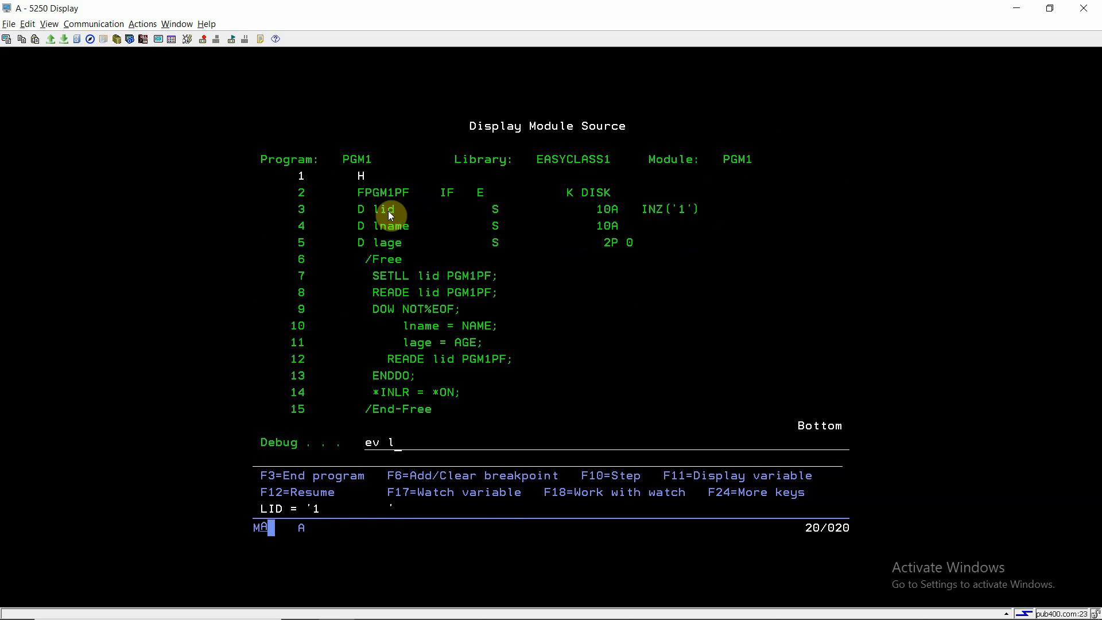
text(id =)
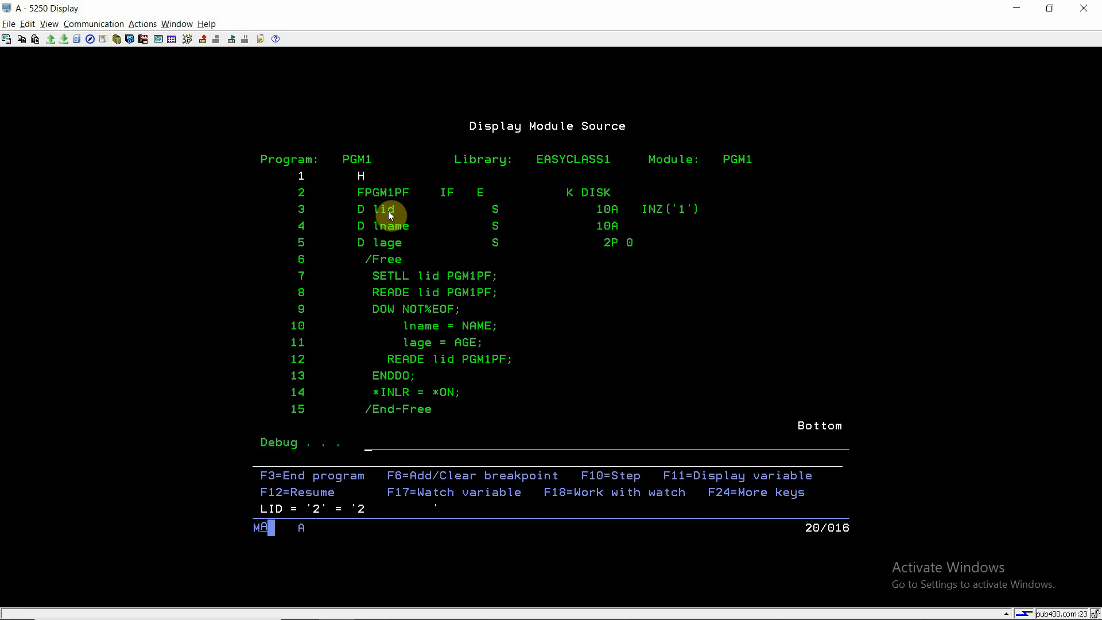
key(F10)
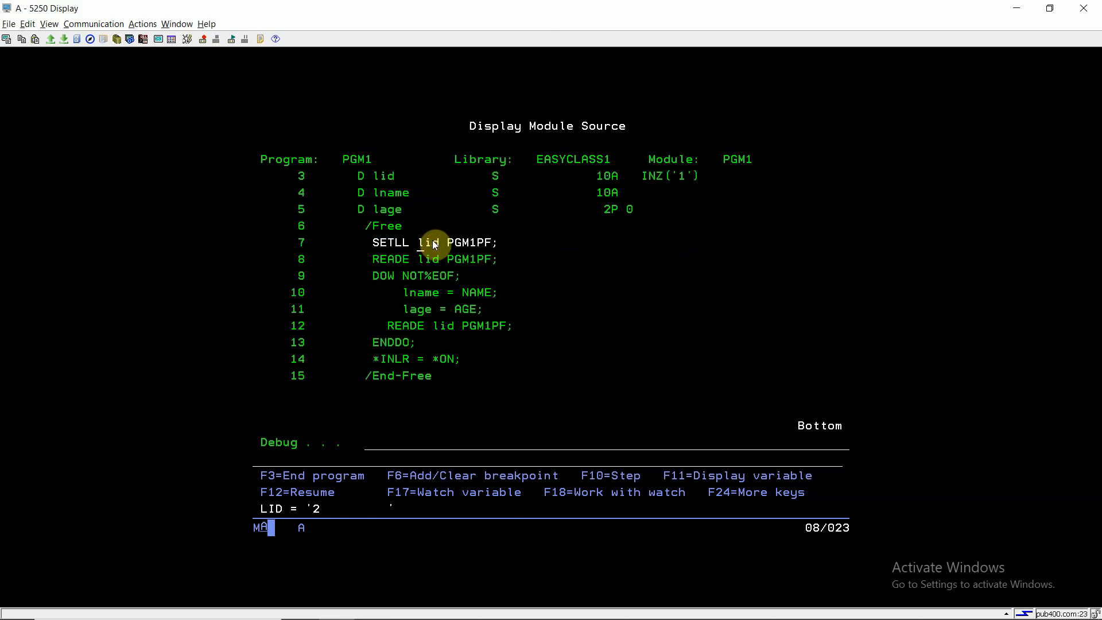
key(F10)
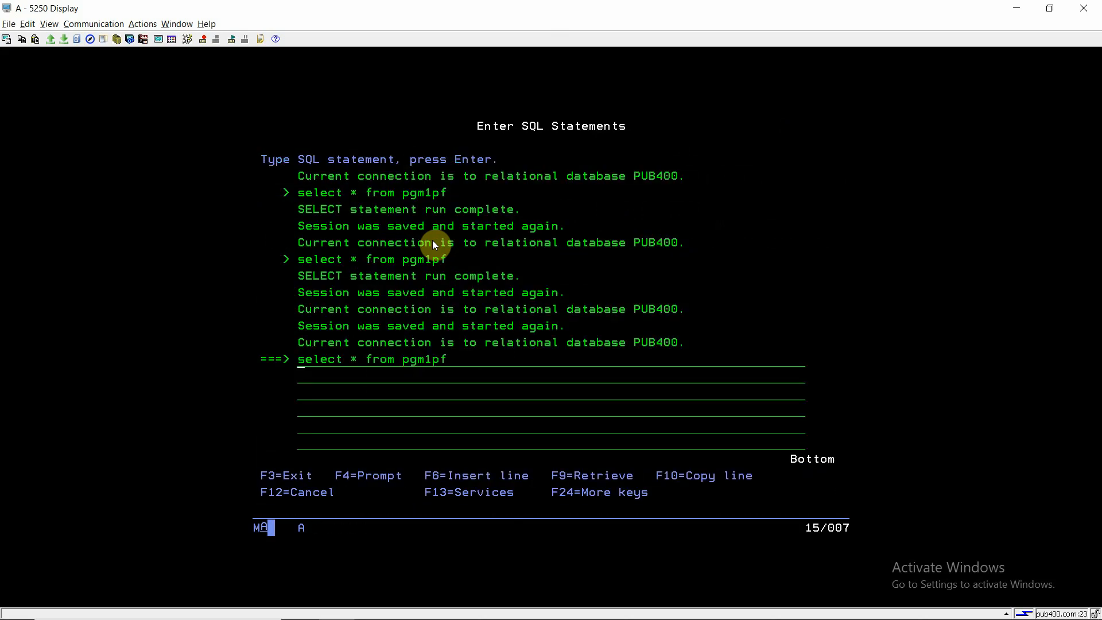
Step past SETLL and READE to the DOW NOT %EOF check on line 9 with lid '2'
key(Enter)
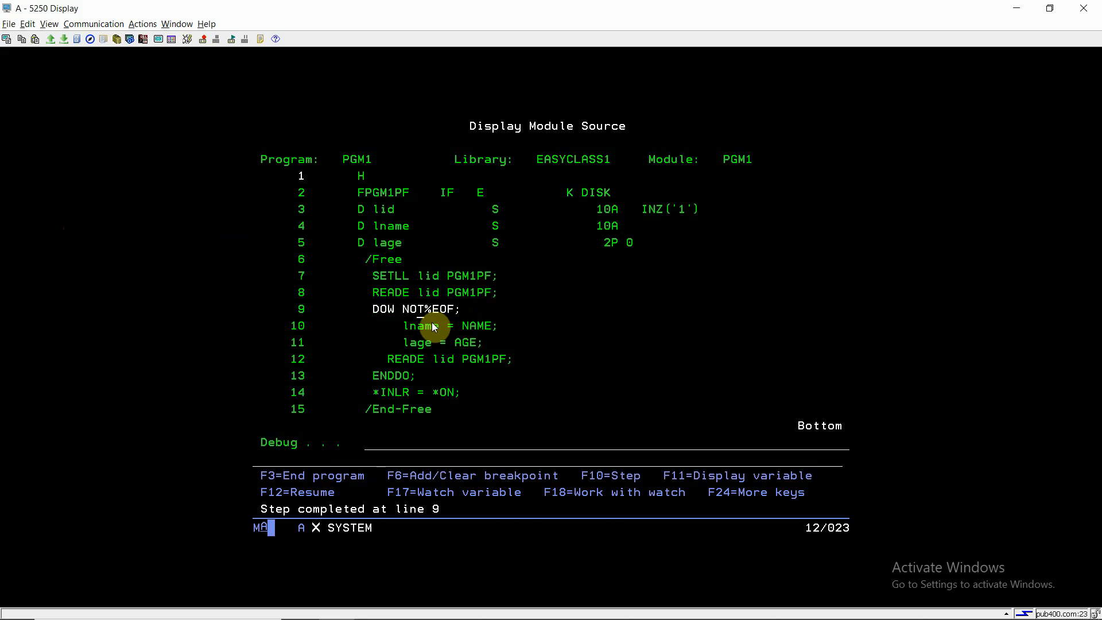
Step the loop showing lname ANKUR then RAKESH for key 2, then let PGM1 run to completion
key(F10)
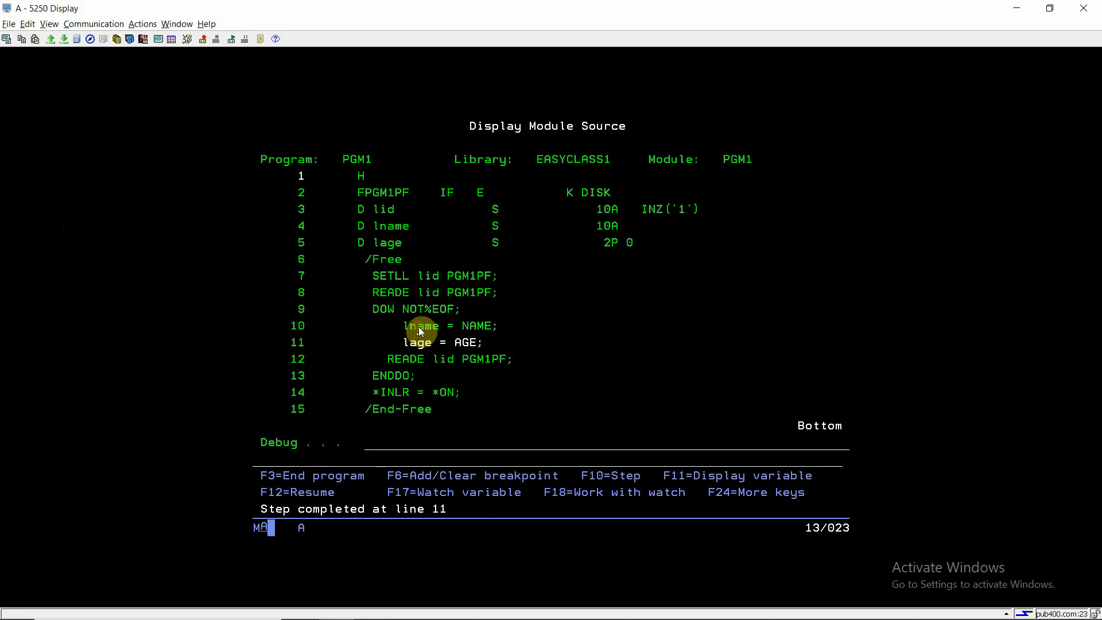
key(F10)
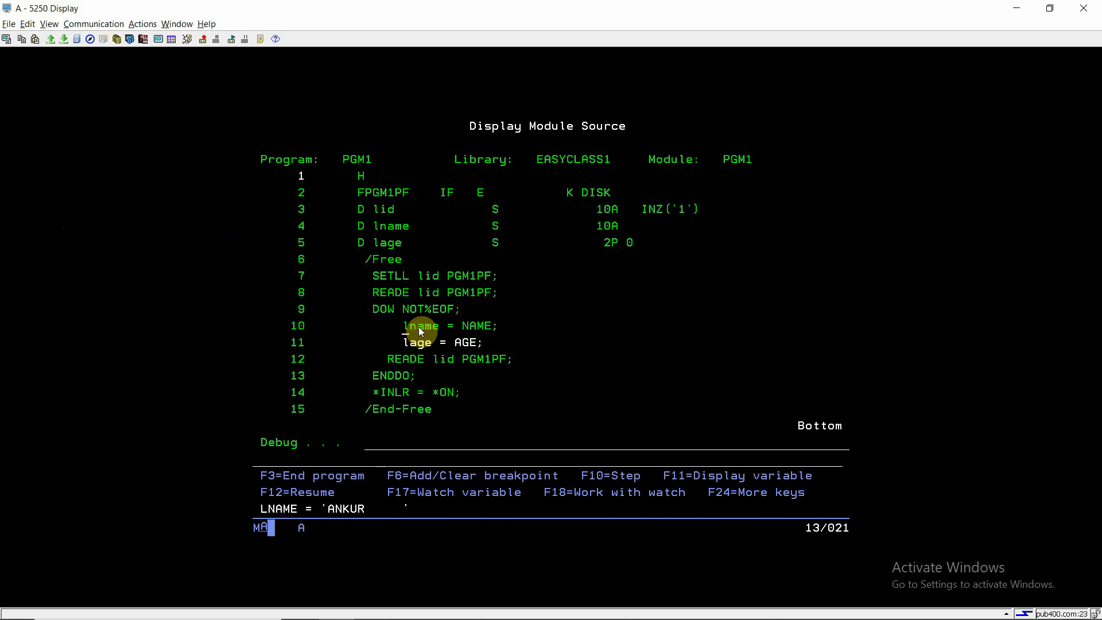
key(F10)
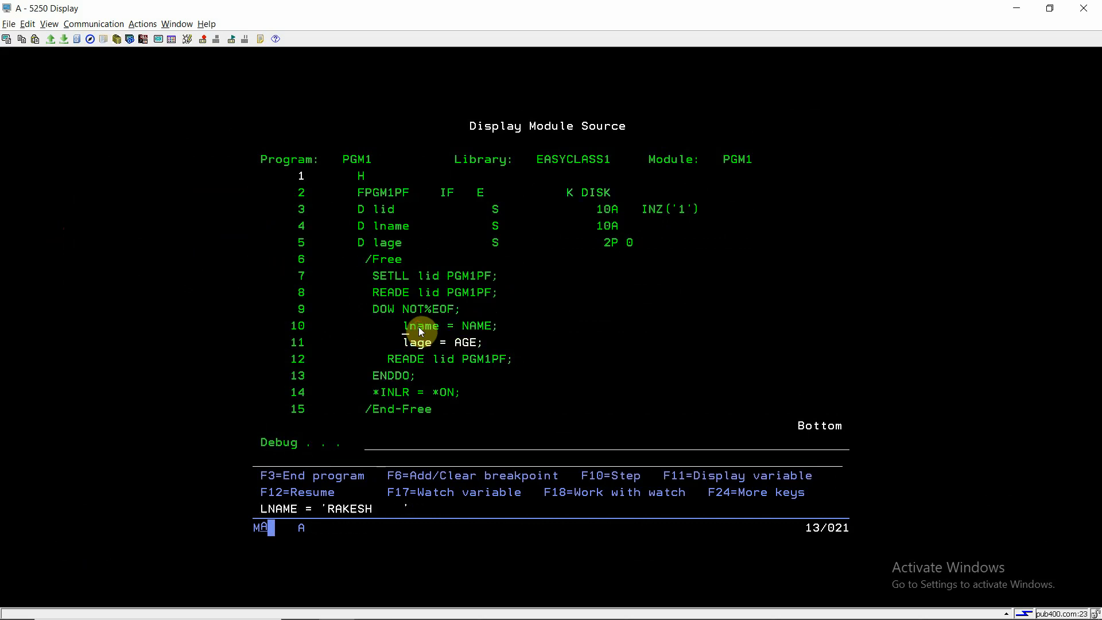
key(F10)
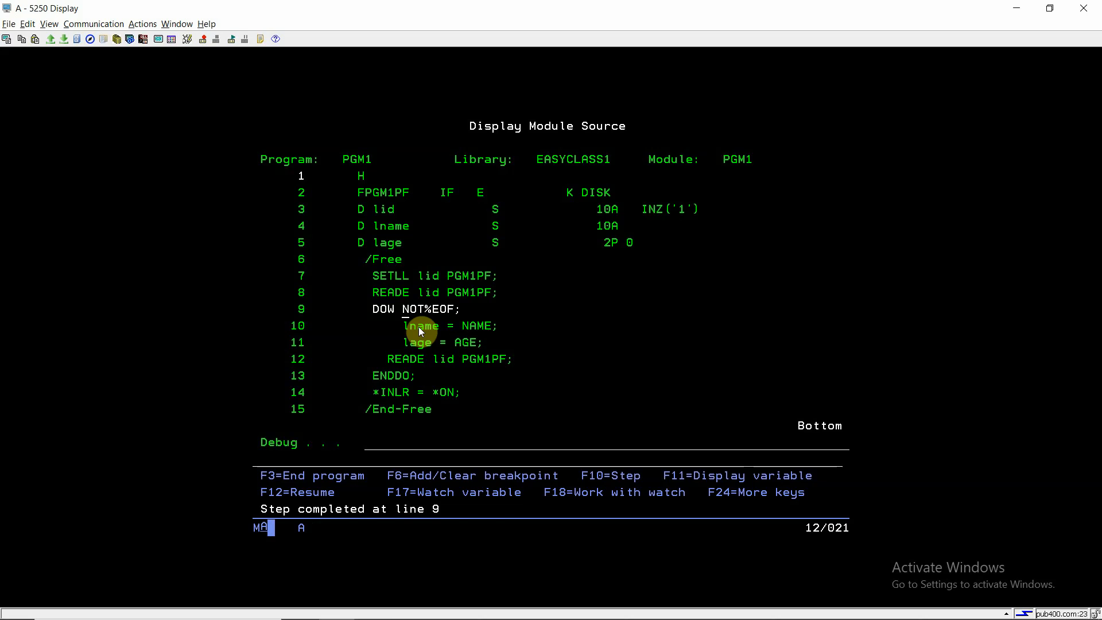
key(F10)
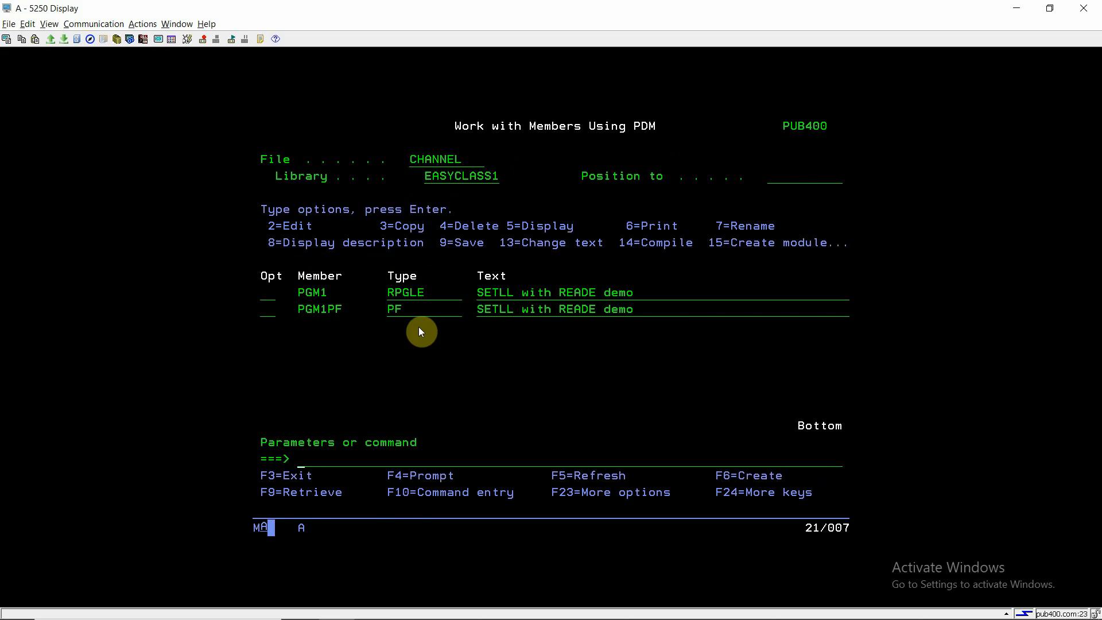
mouse_move(223, 296)
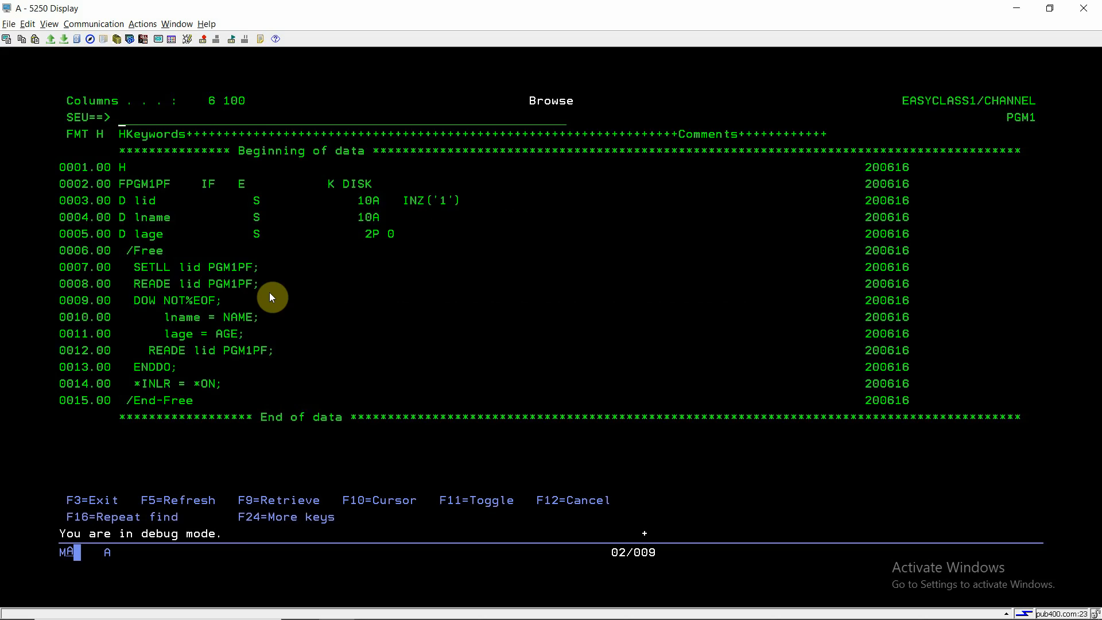
mouse_move(115, 292)
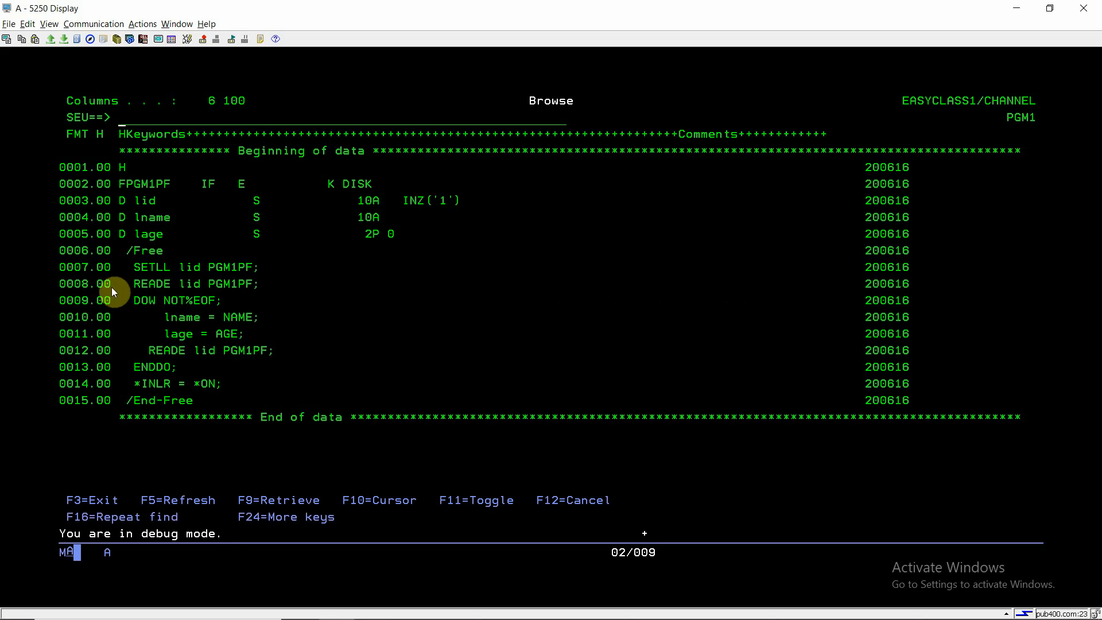
mouse_move(154, 288)
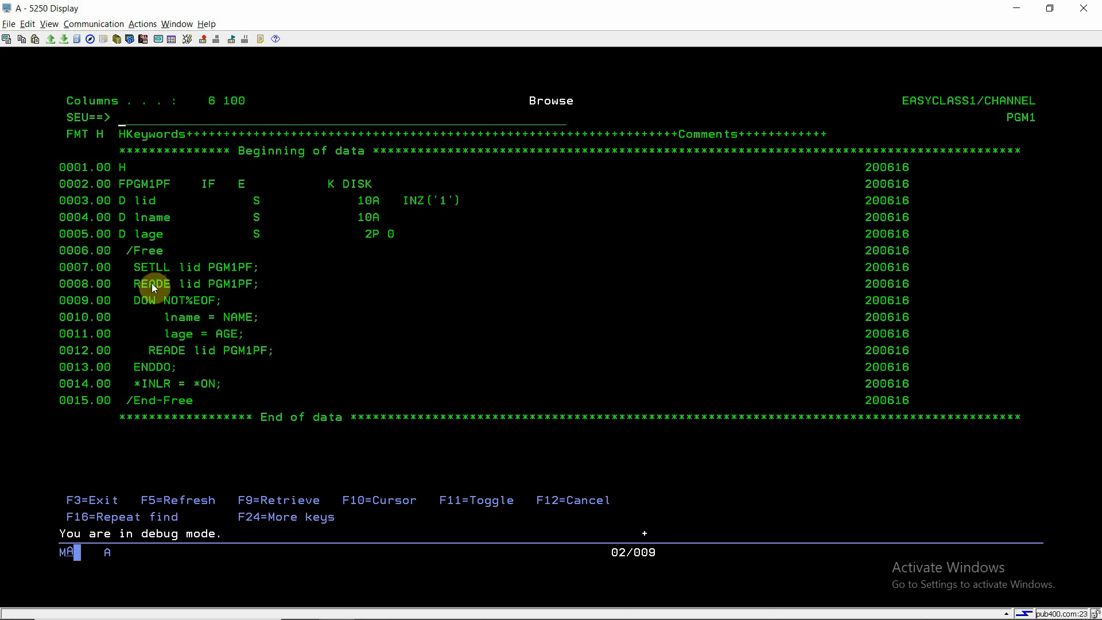